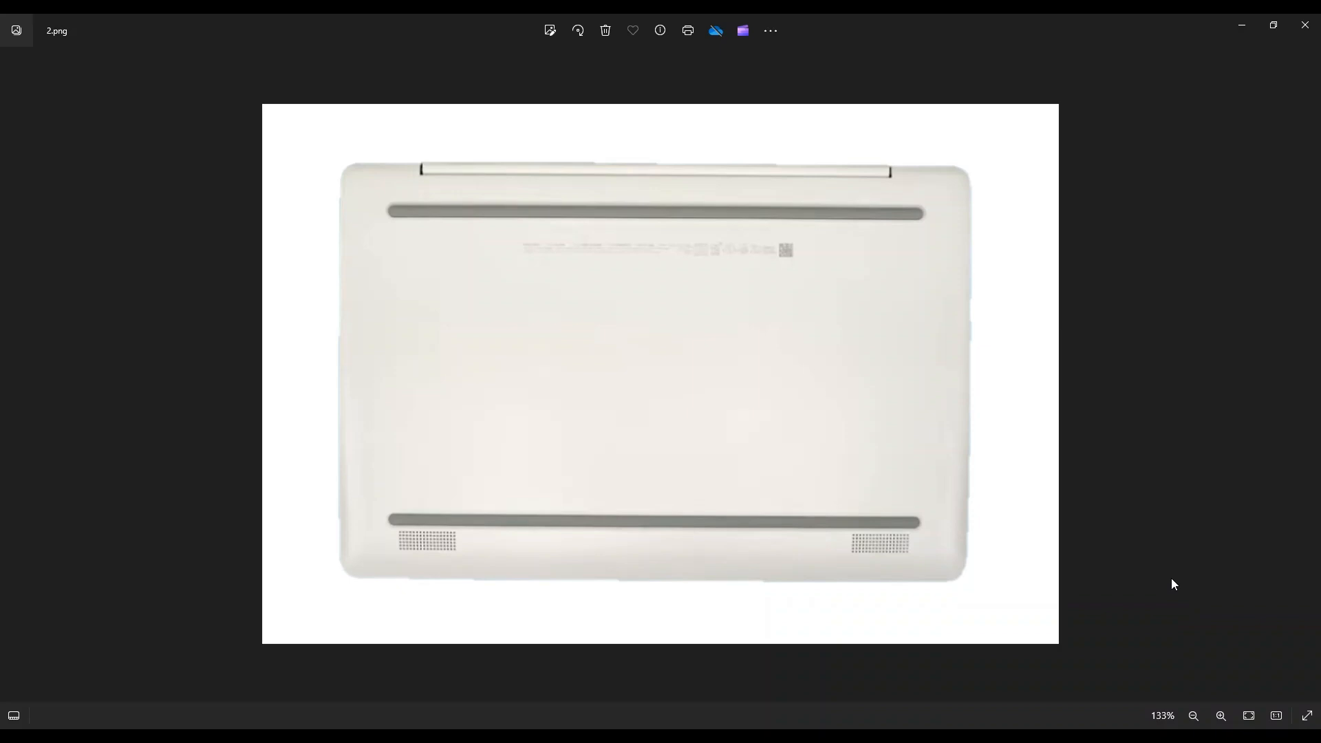
mouse_move(1147, 563)
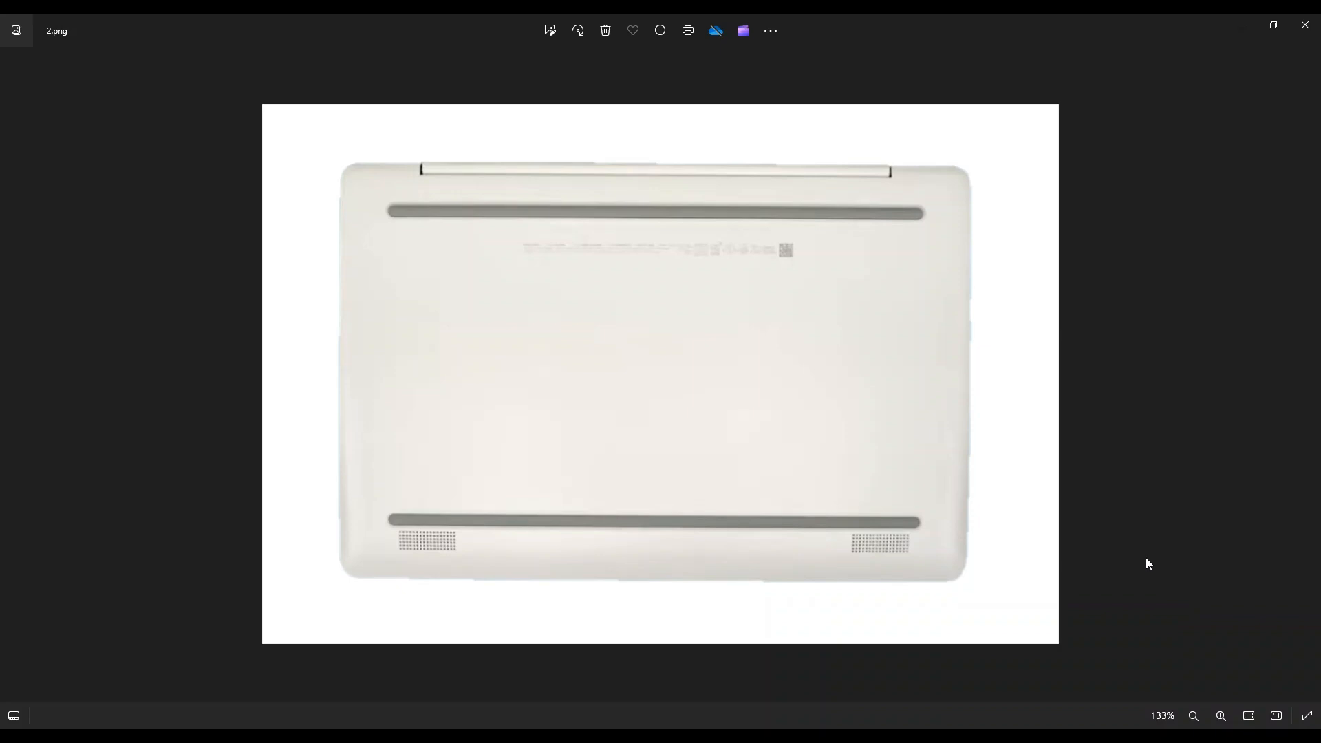
mouse_move(371, 481)
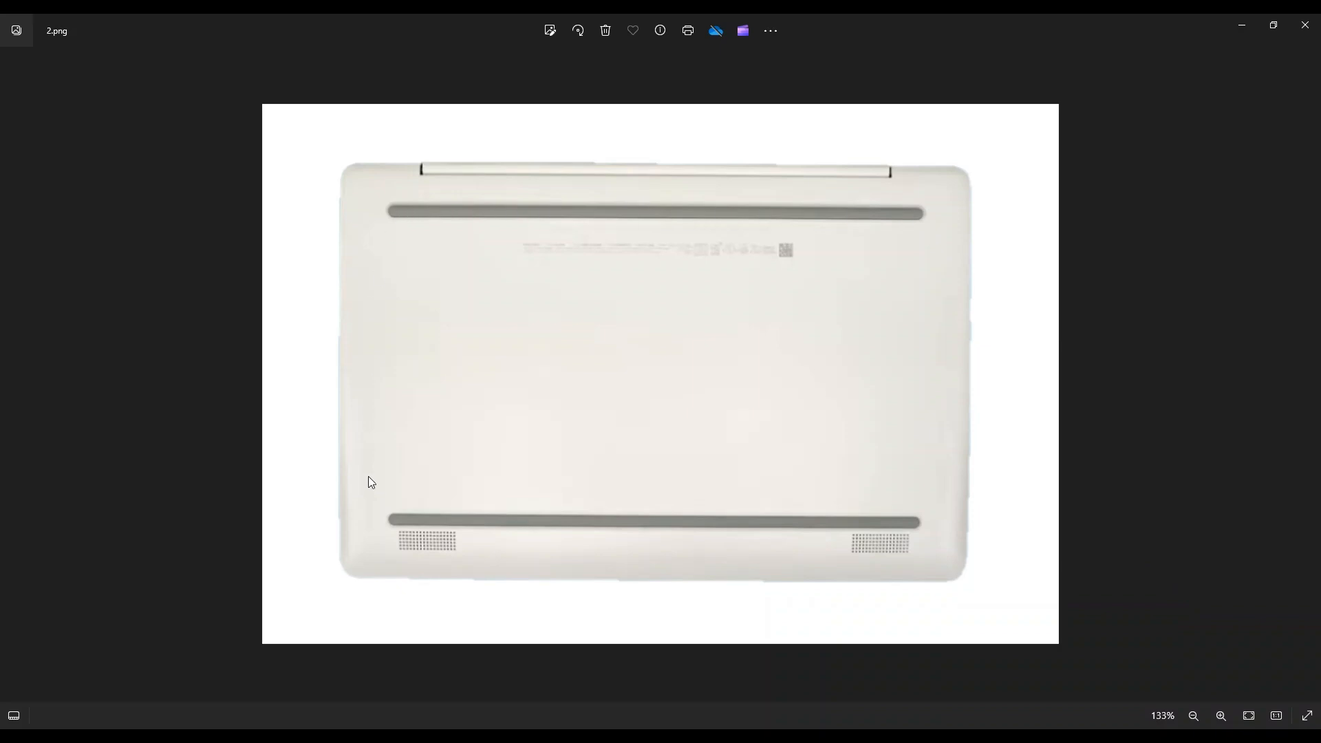
mouse_move(662, 210)
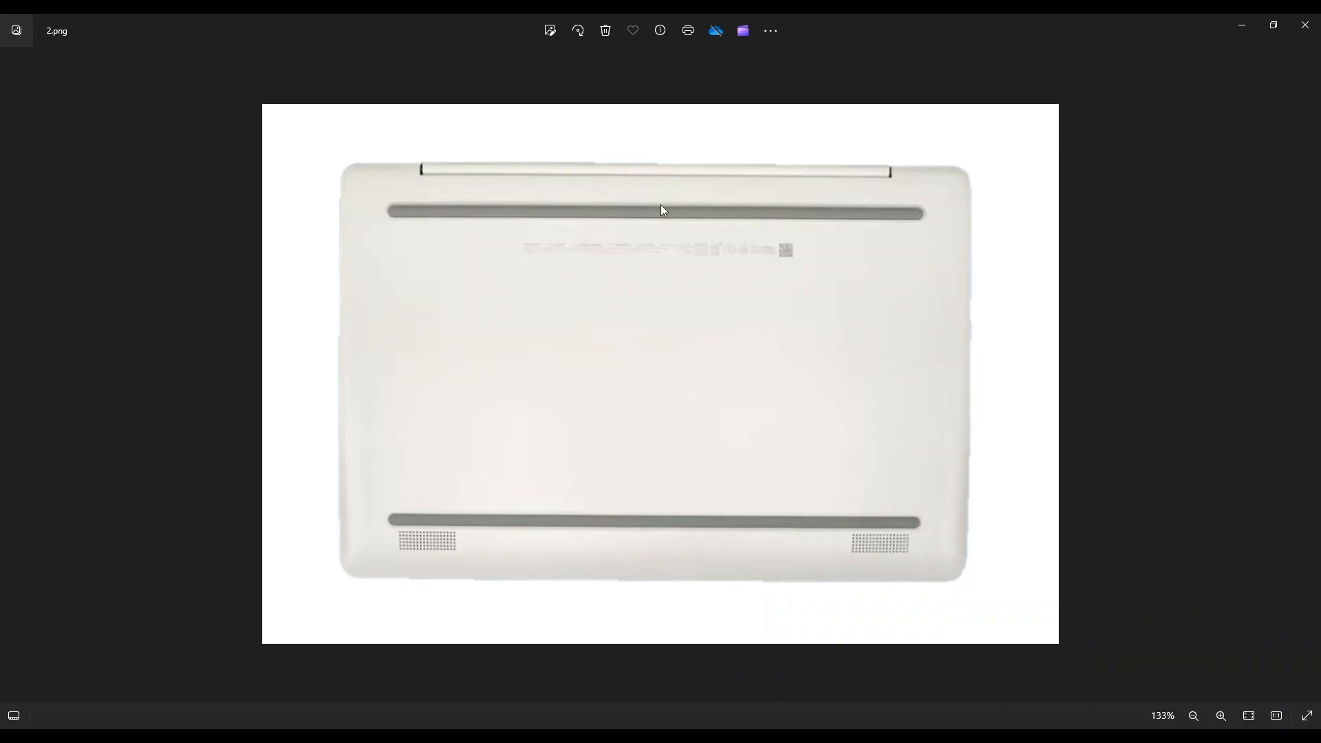
mouse_move(397, 352)
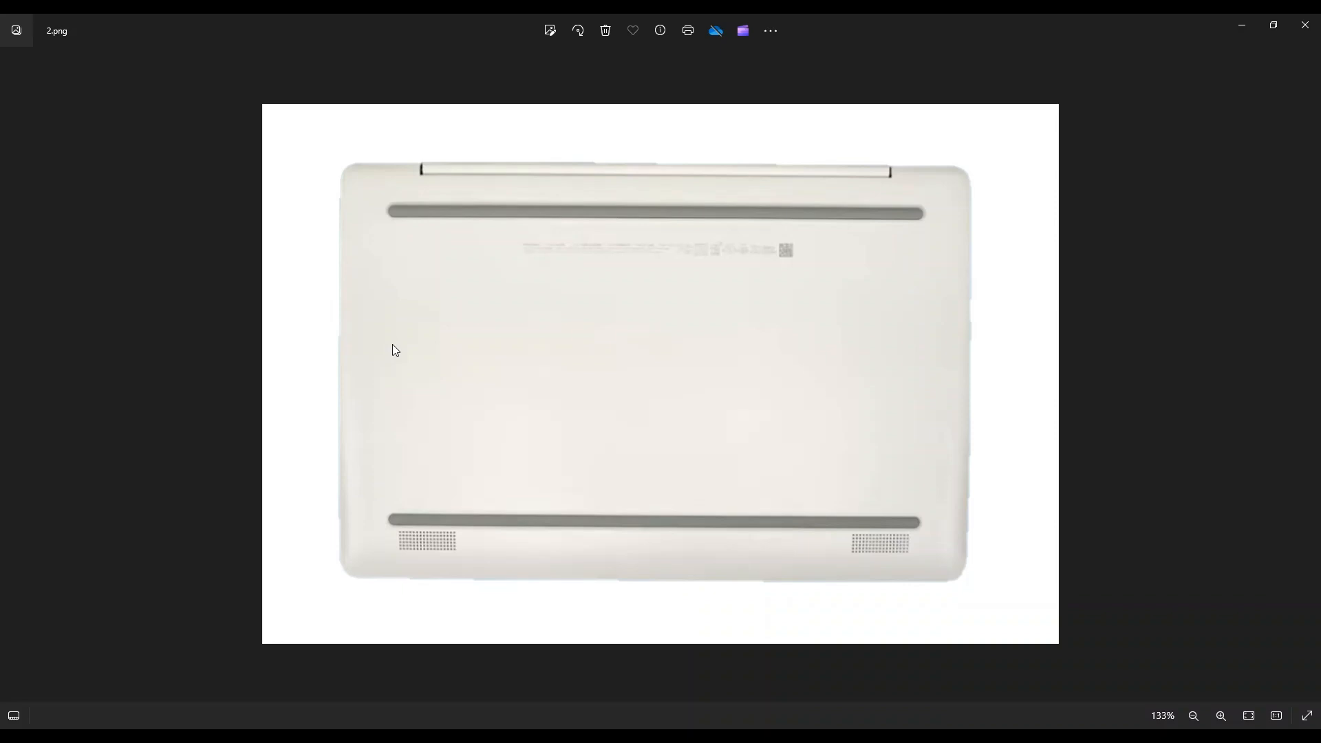
mouse_move(837, 301)
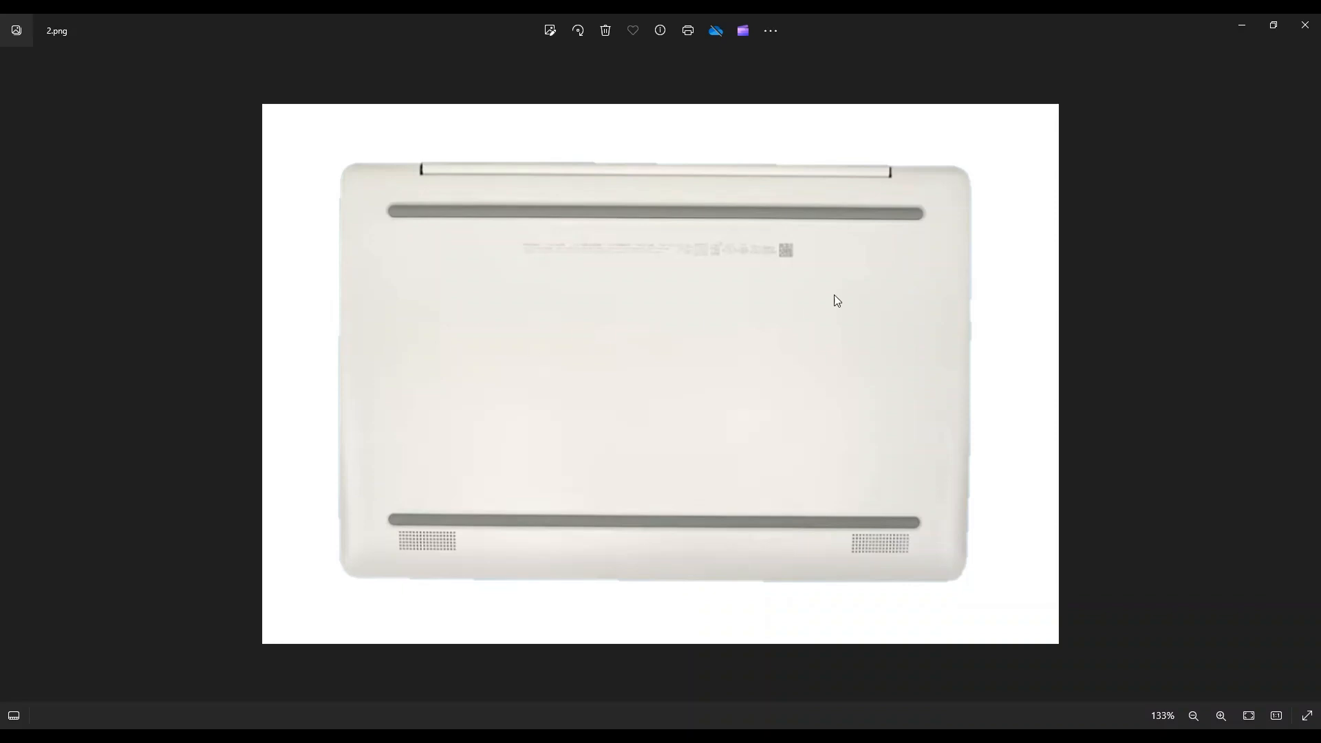
mouse_move(901, 232)
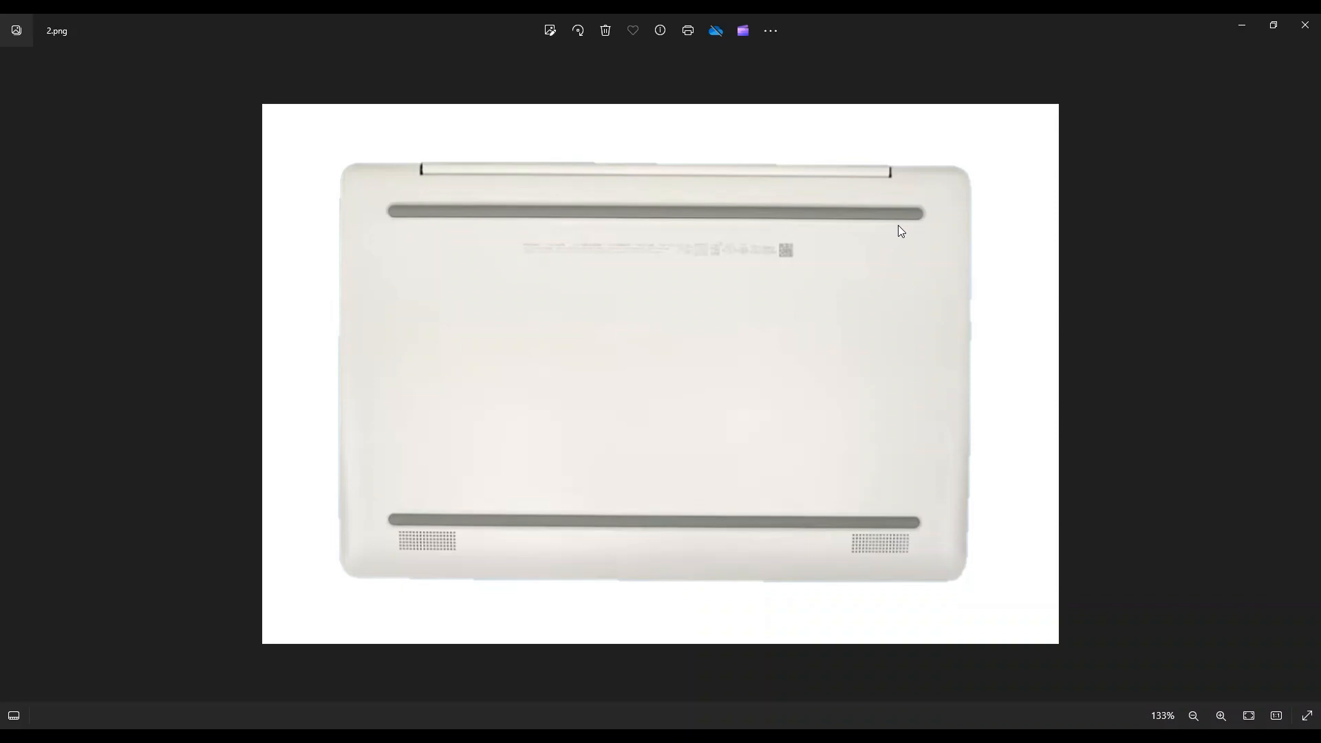
mouse_move(905, 215)
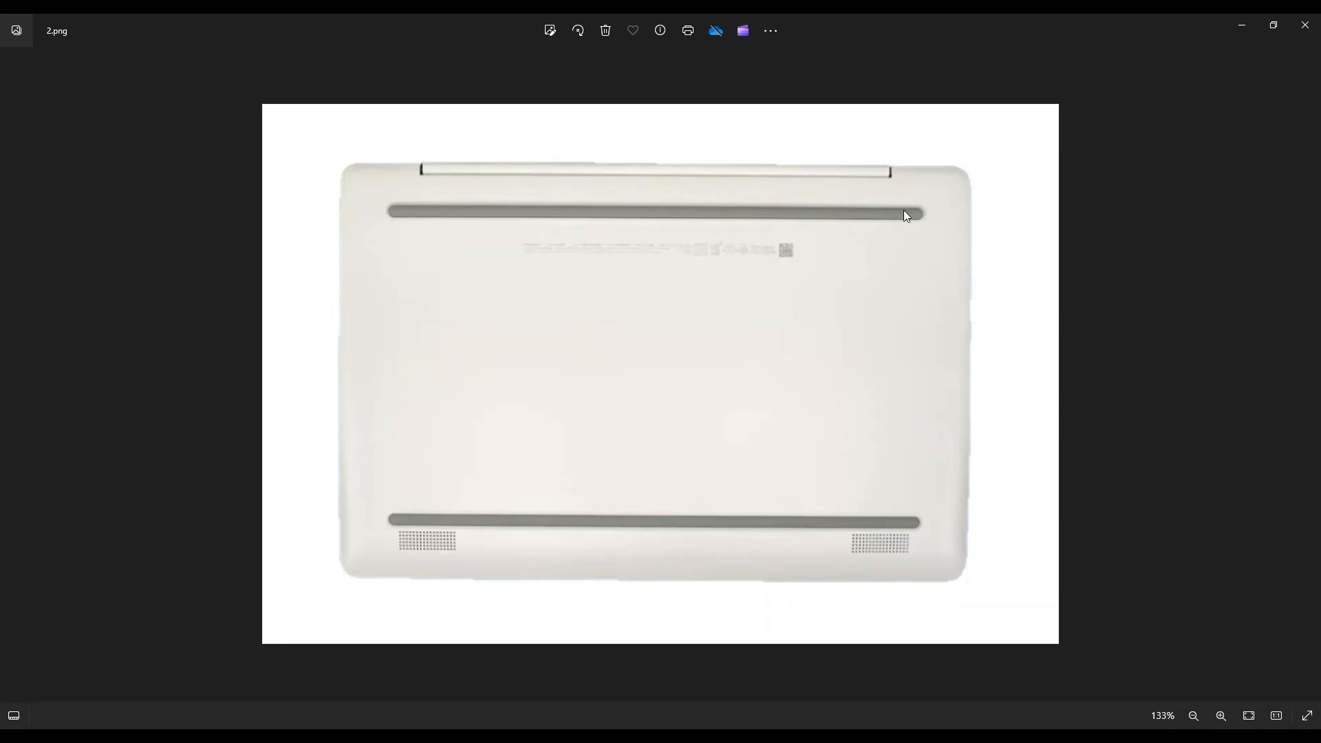
mouse_move(674, 221)
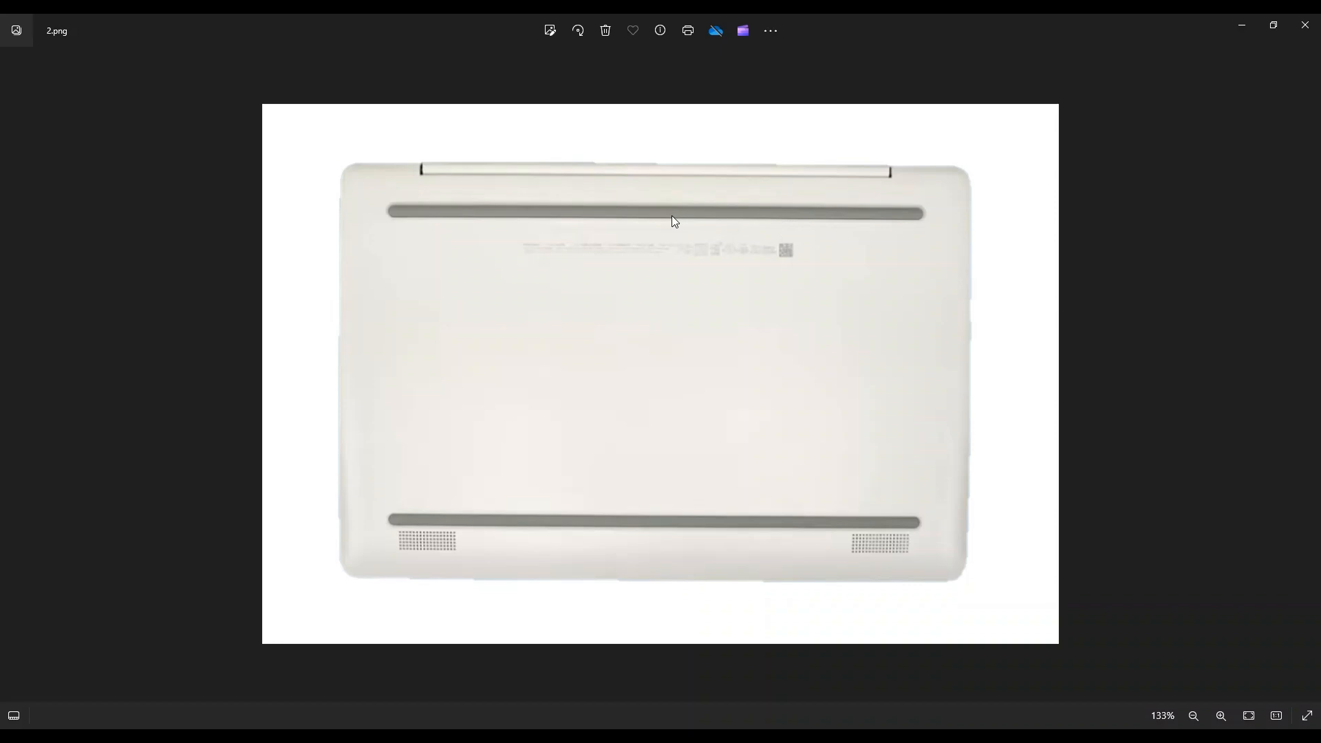
mouse_move(438, 218)
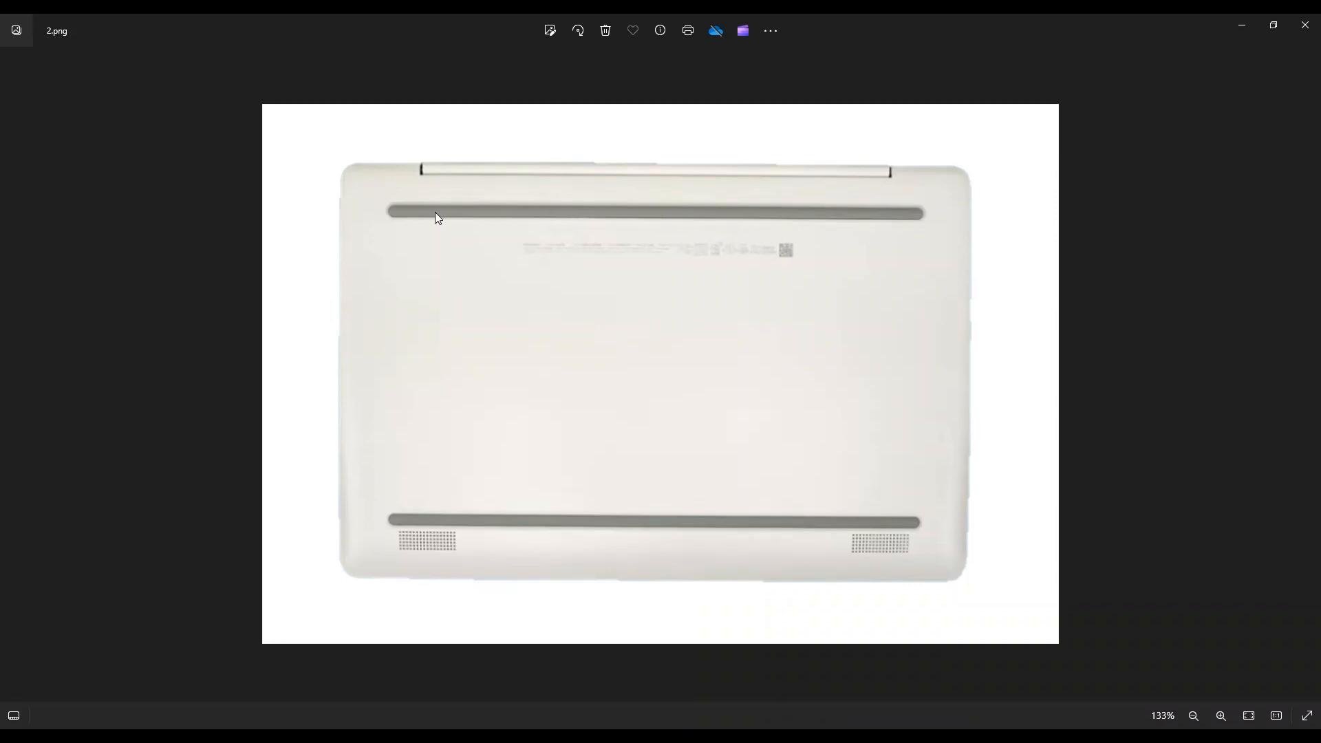
Advance from 2.png to 3.png, showing the underside with screws uncovered by the feet.
key("Right")
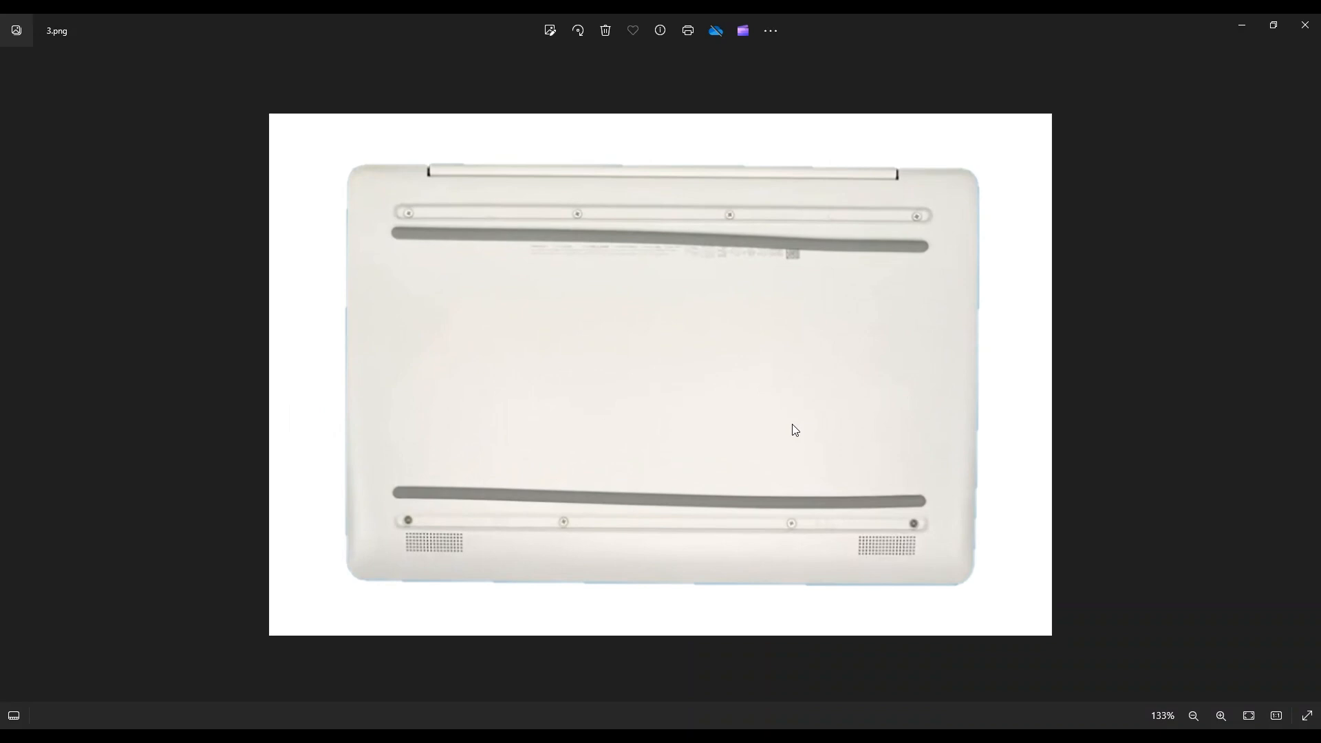
mouse_move(472, 339)
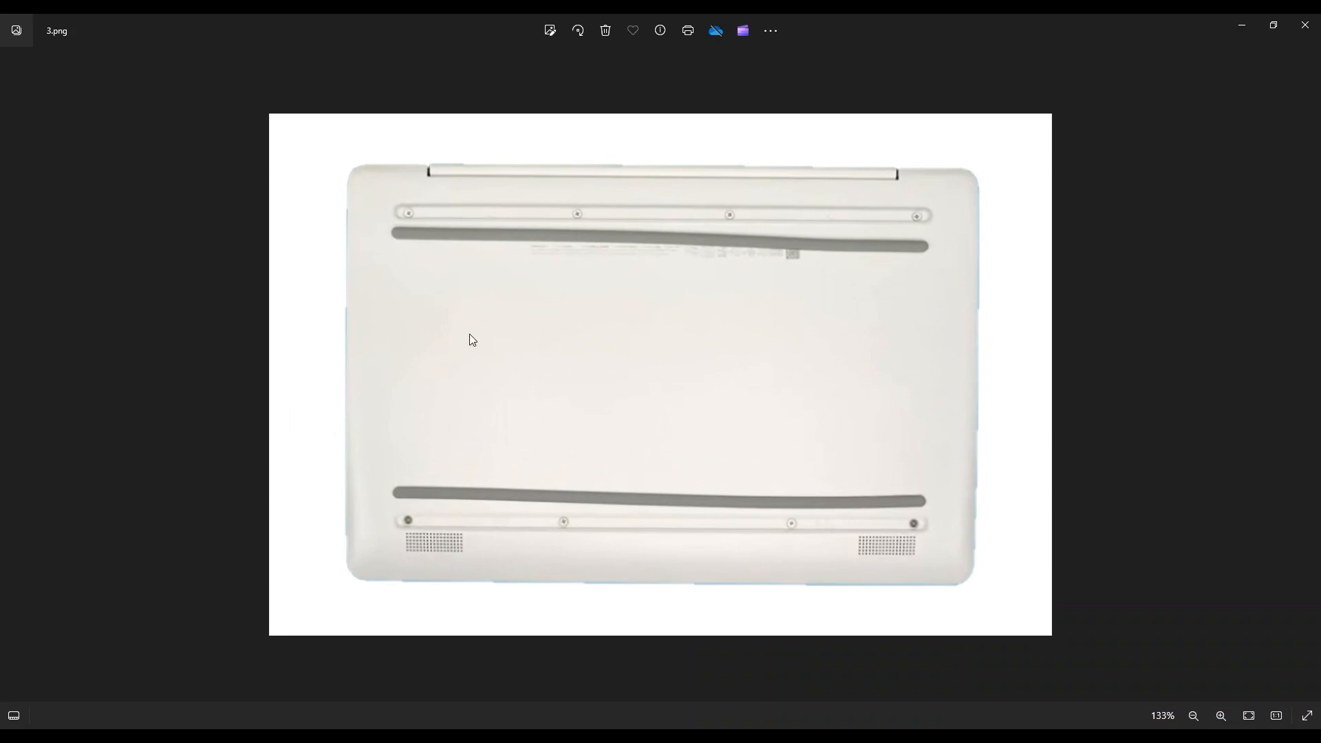
mouse_move(912, 331)
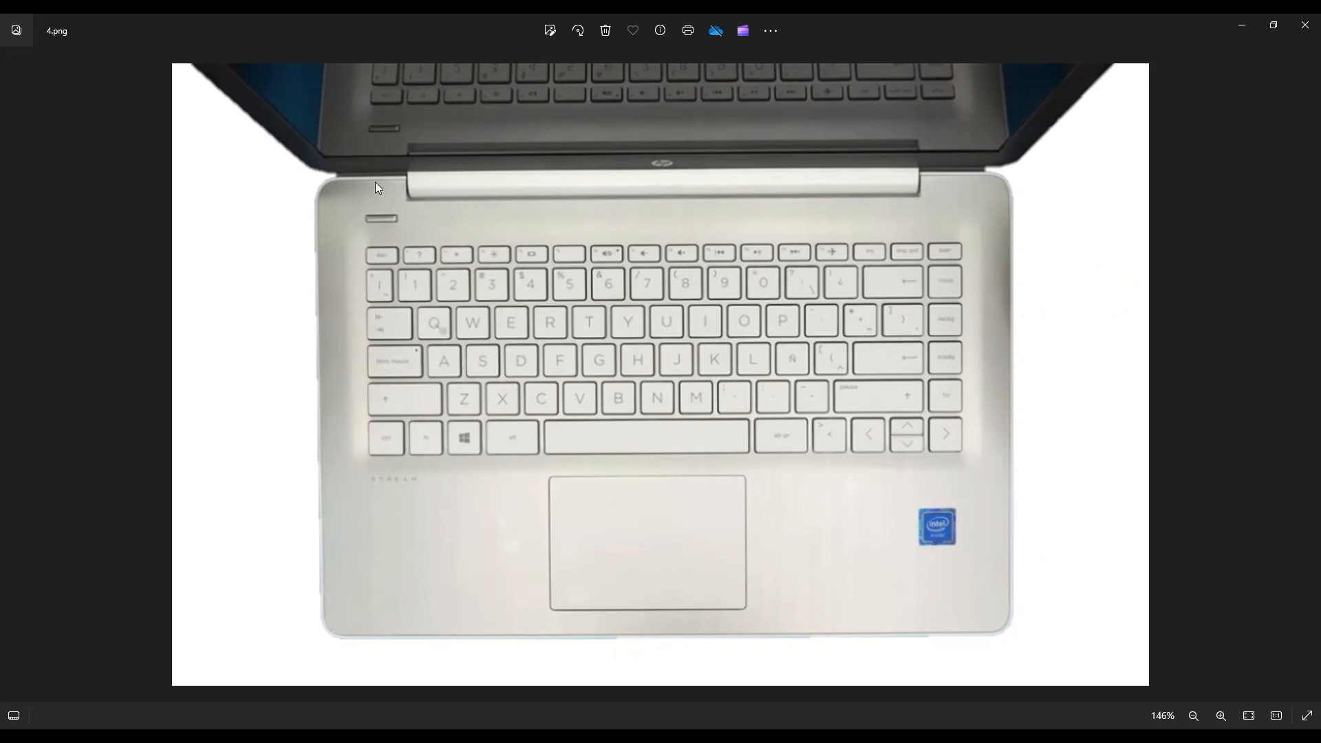
mouse_move(326, 443)
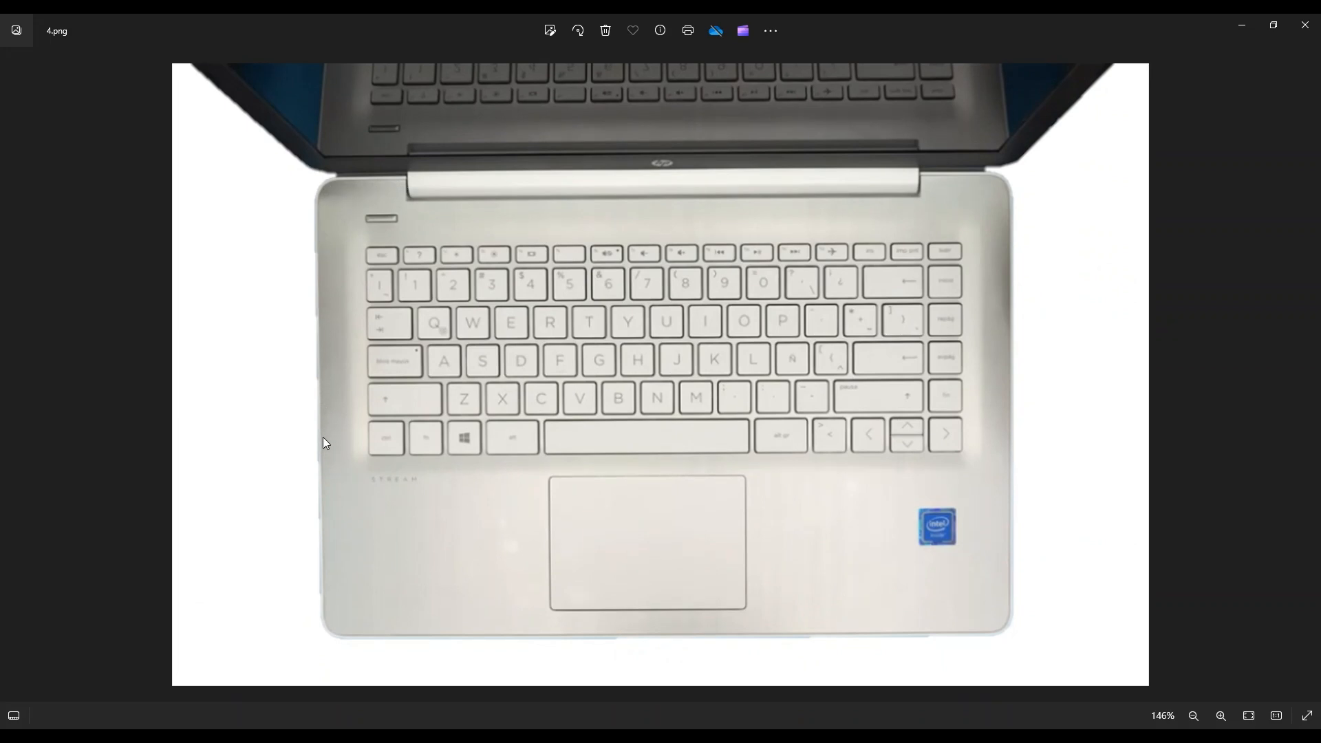
mouse_move(893, 634)
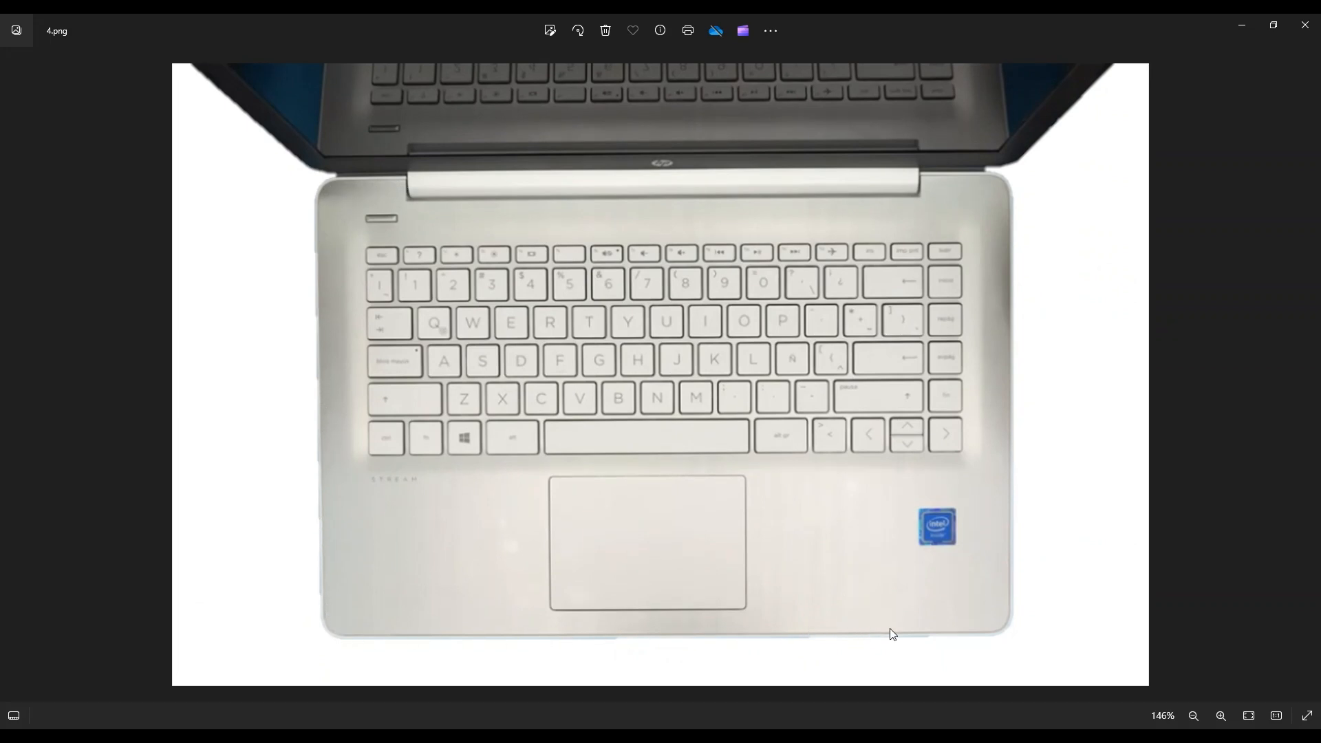
mouse_move(901, 194)
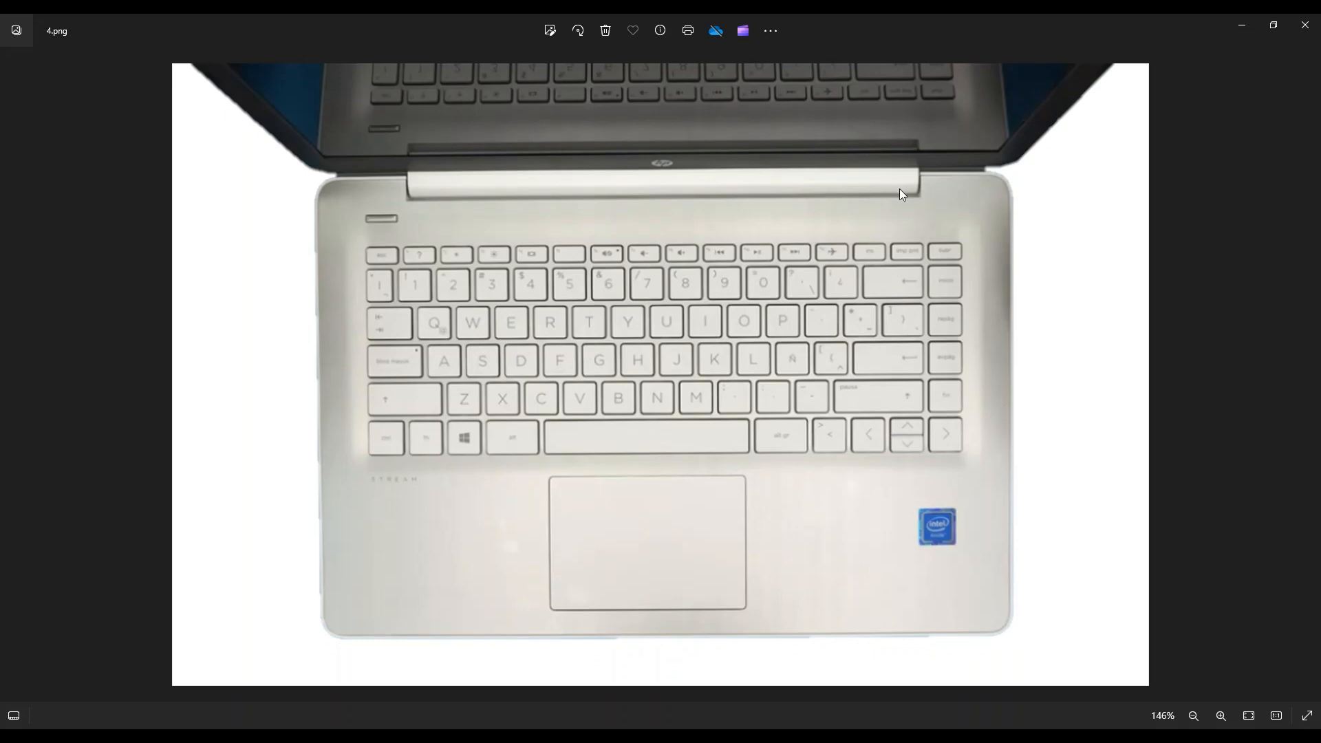
mouse_move(1008, 288)
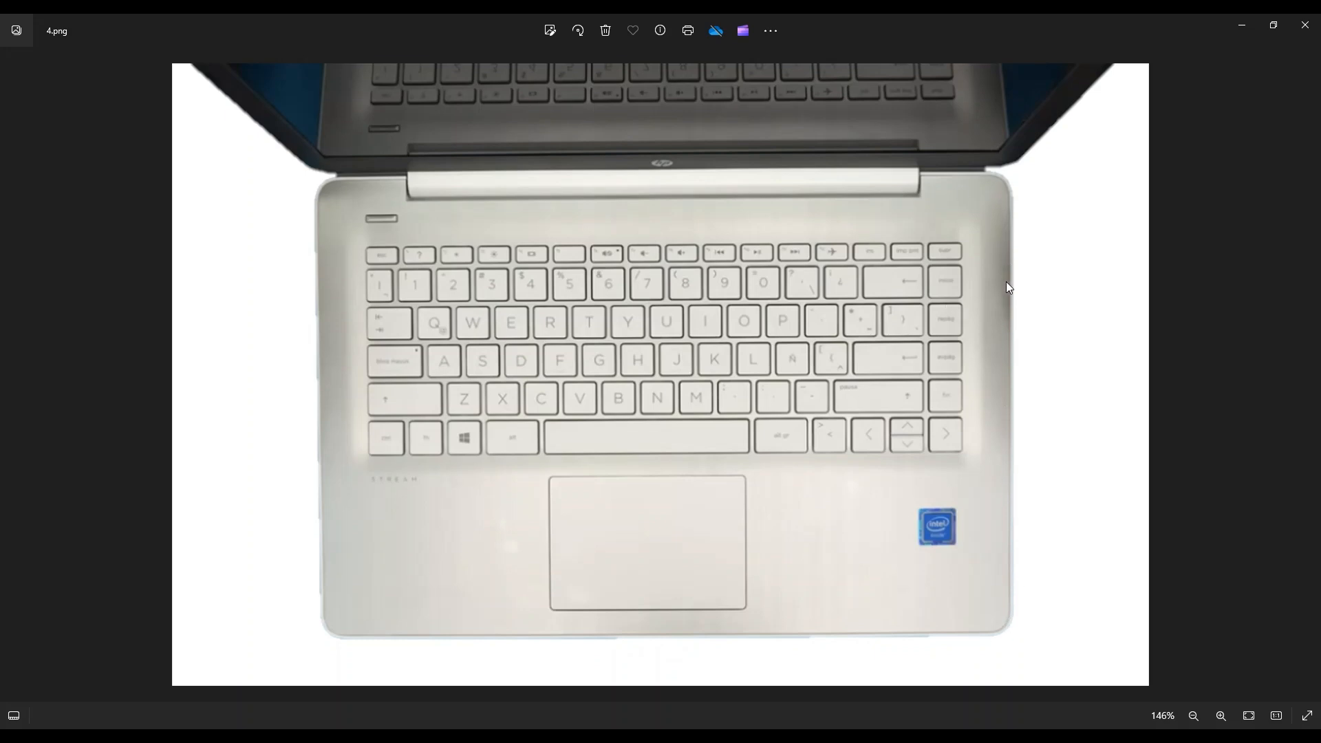
mouse_move(946, 633)
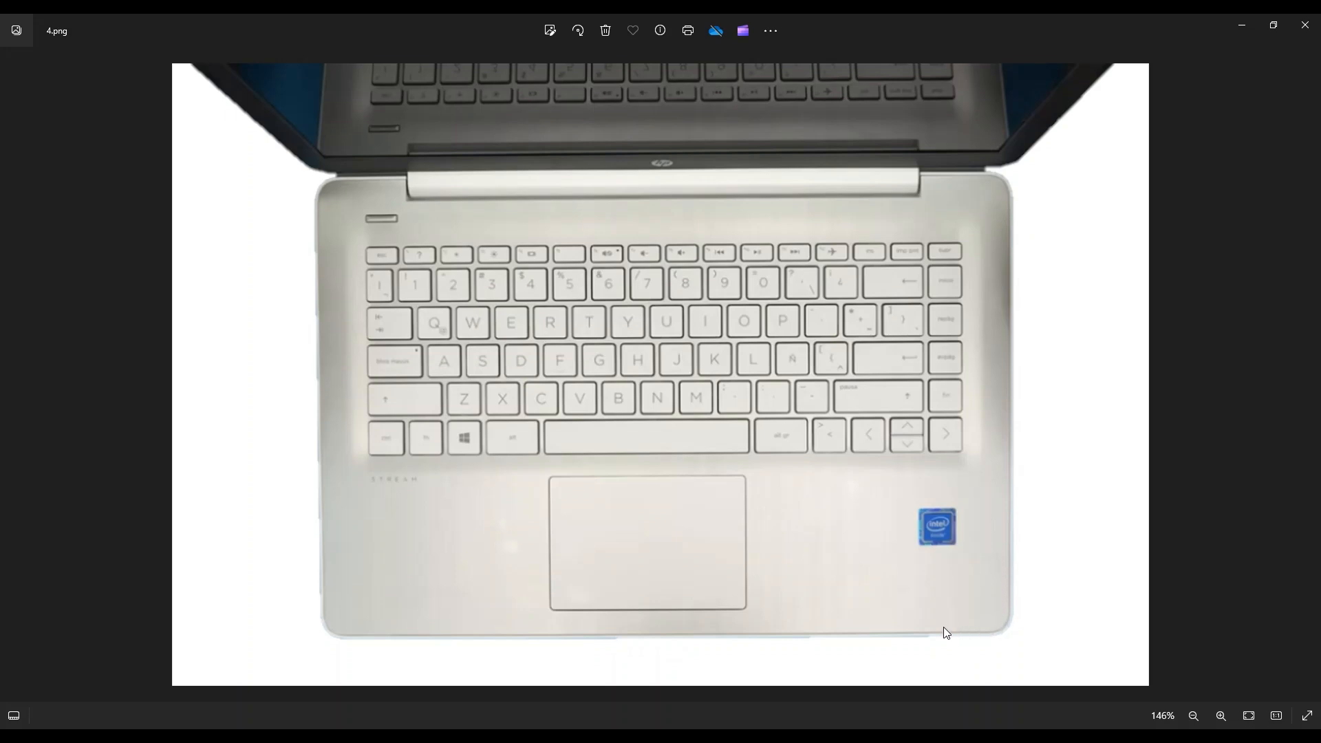
mouse_move(650, 420)
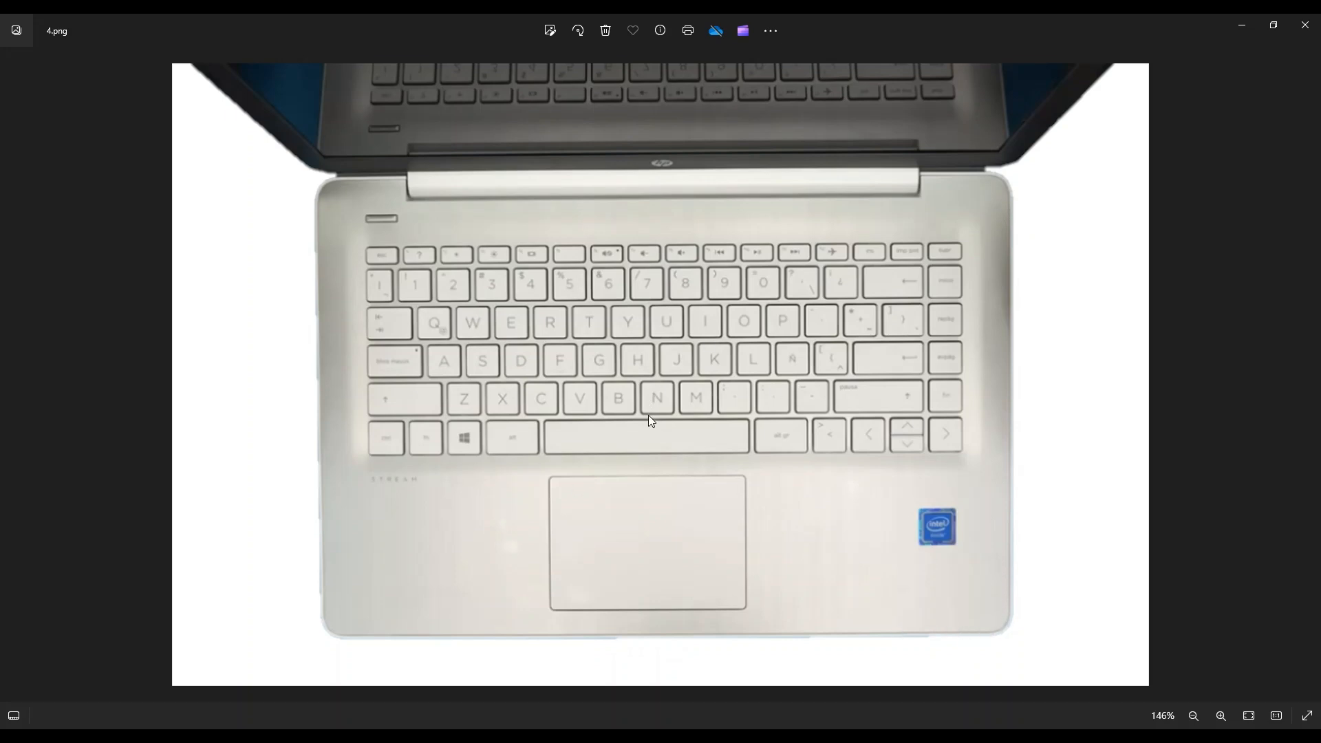
mouse_move(1123, 531)
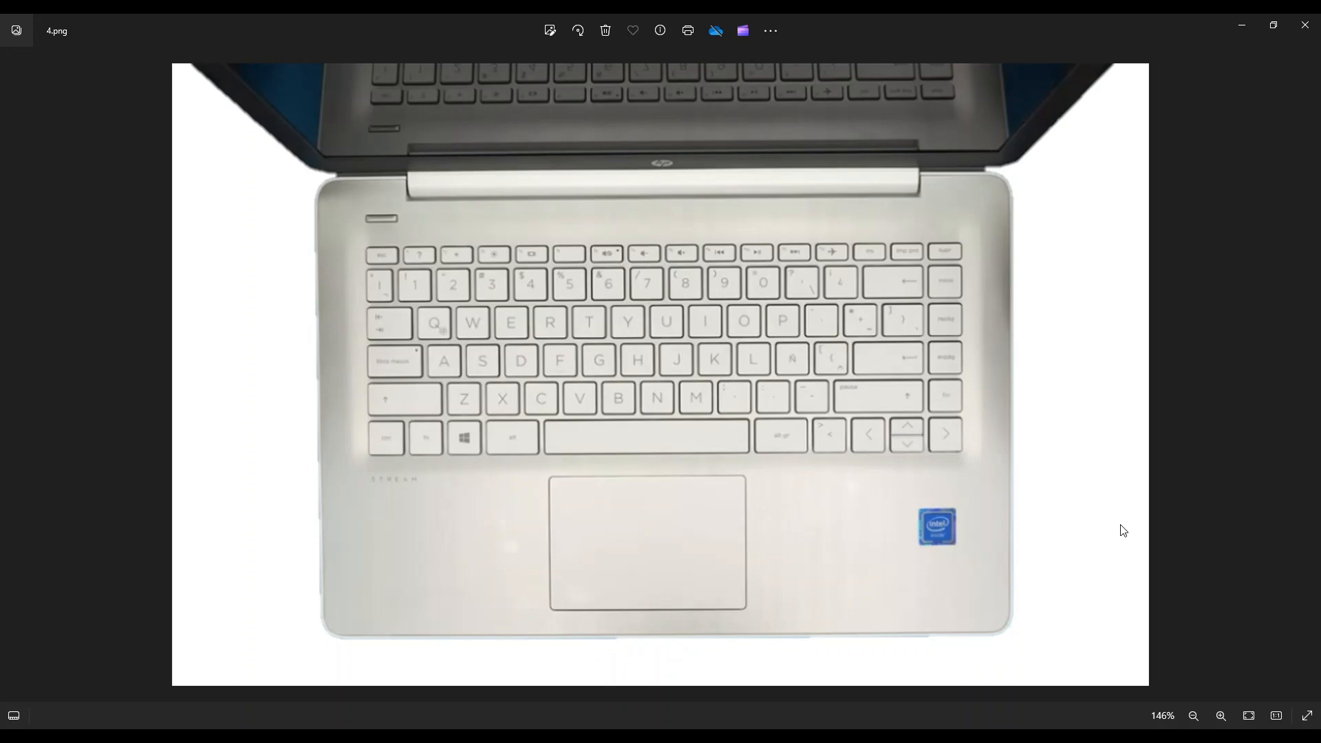
mouse_move(1012, 498)
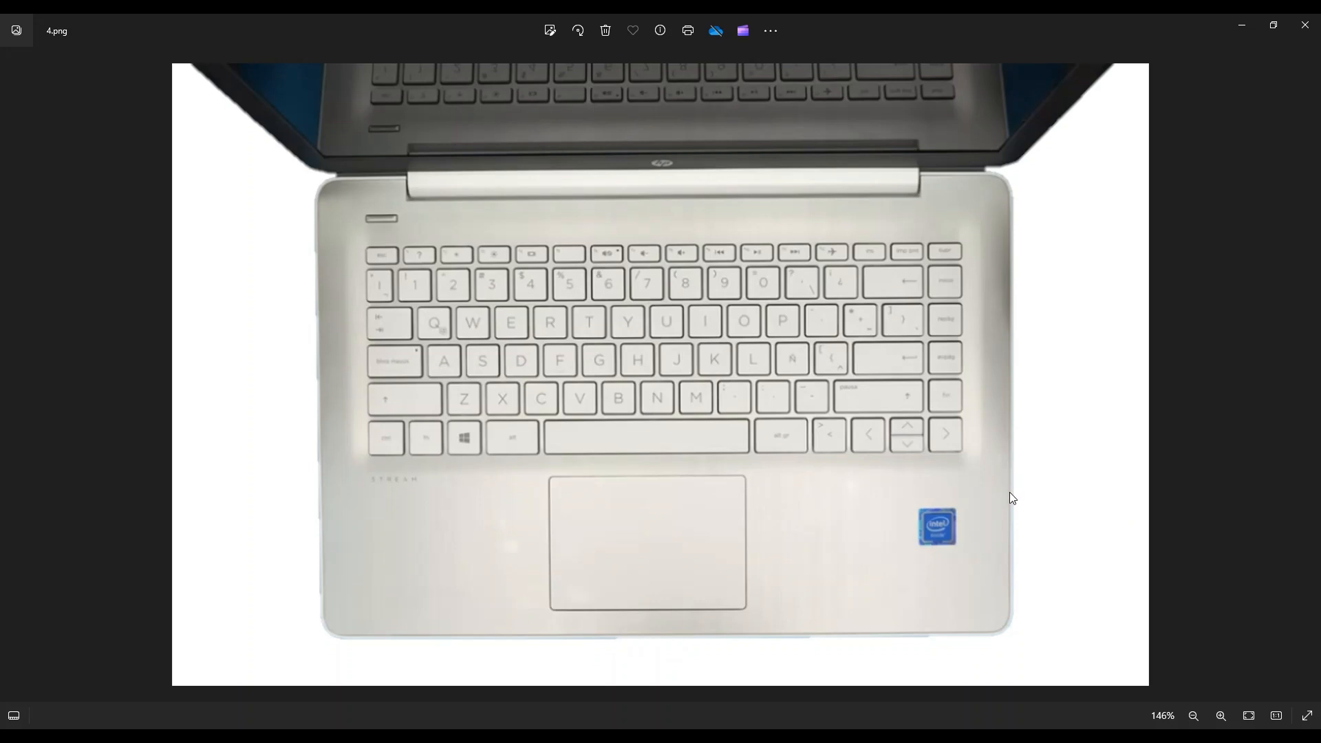
mouse_move(1025, 229)
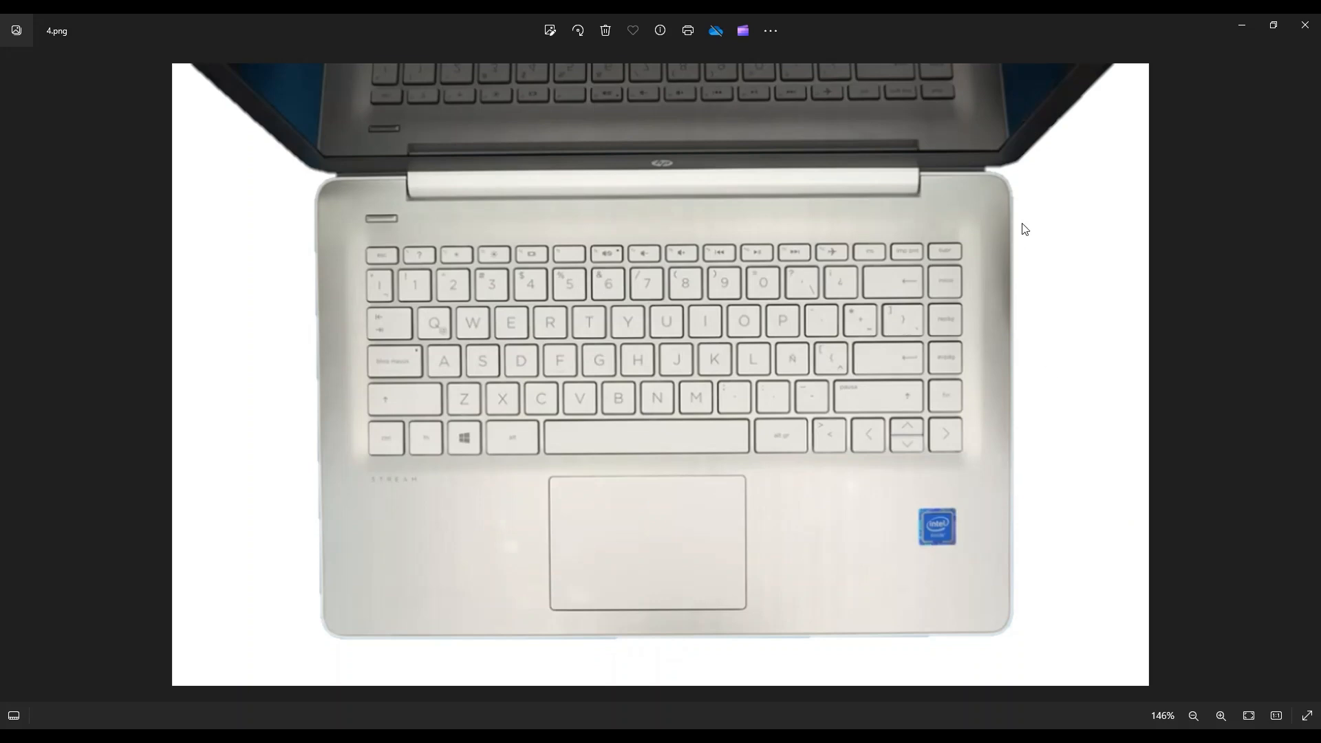
mouse_move(1002, 465)
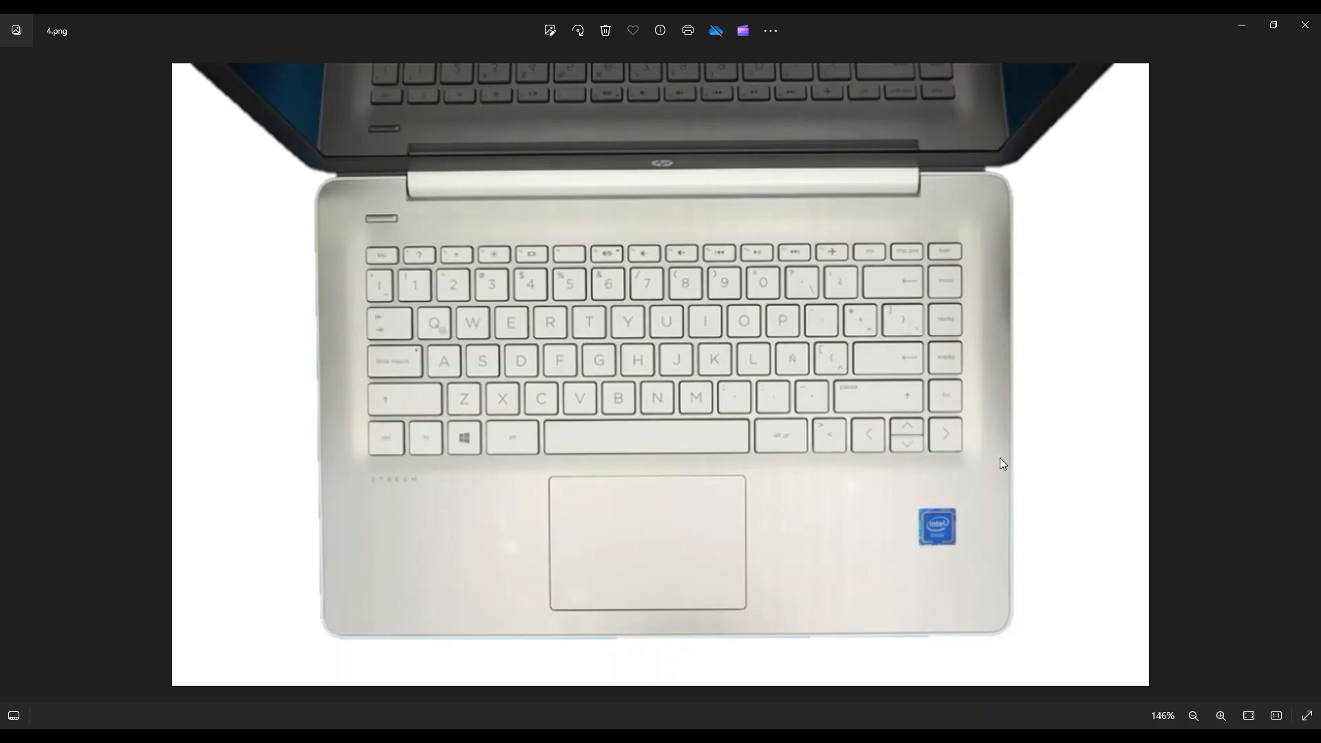
mouse_move(293, 468)
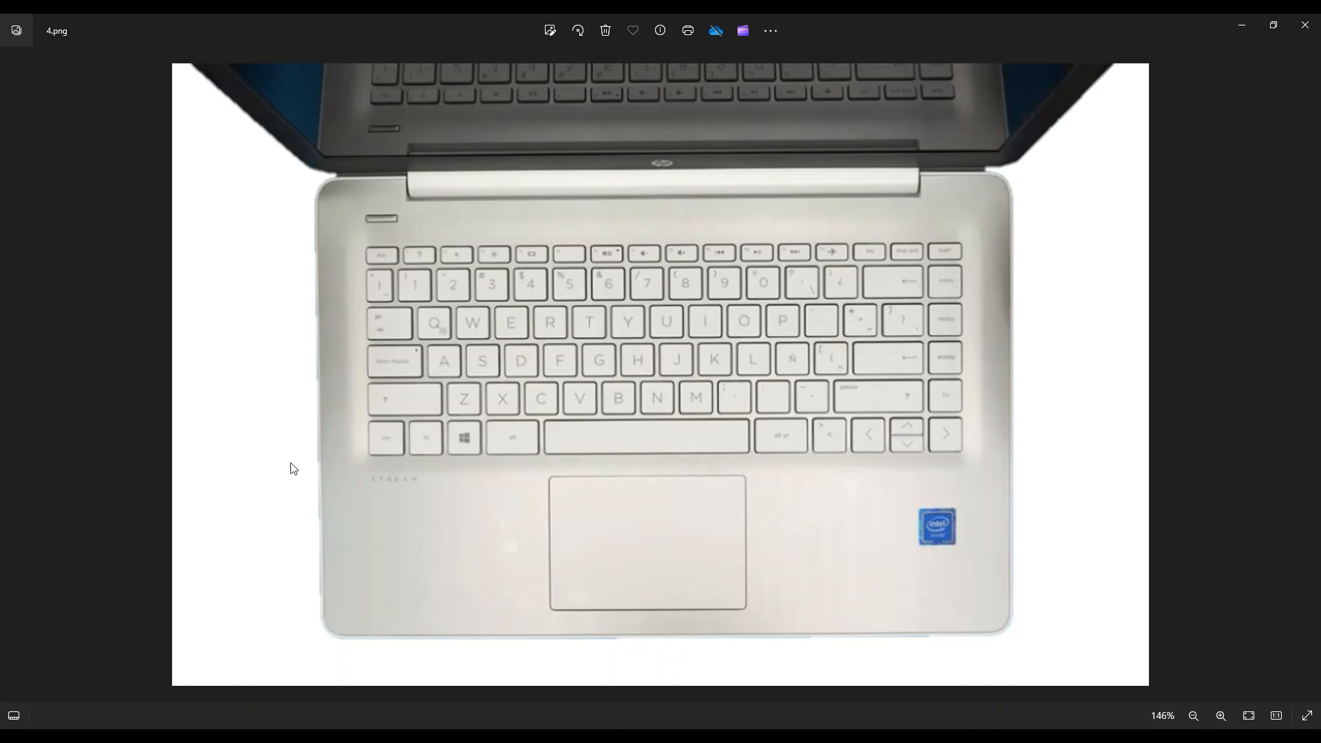
mouse_move(1039, 472)
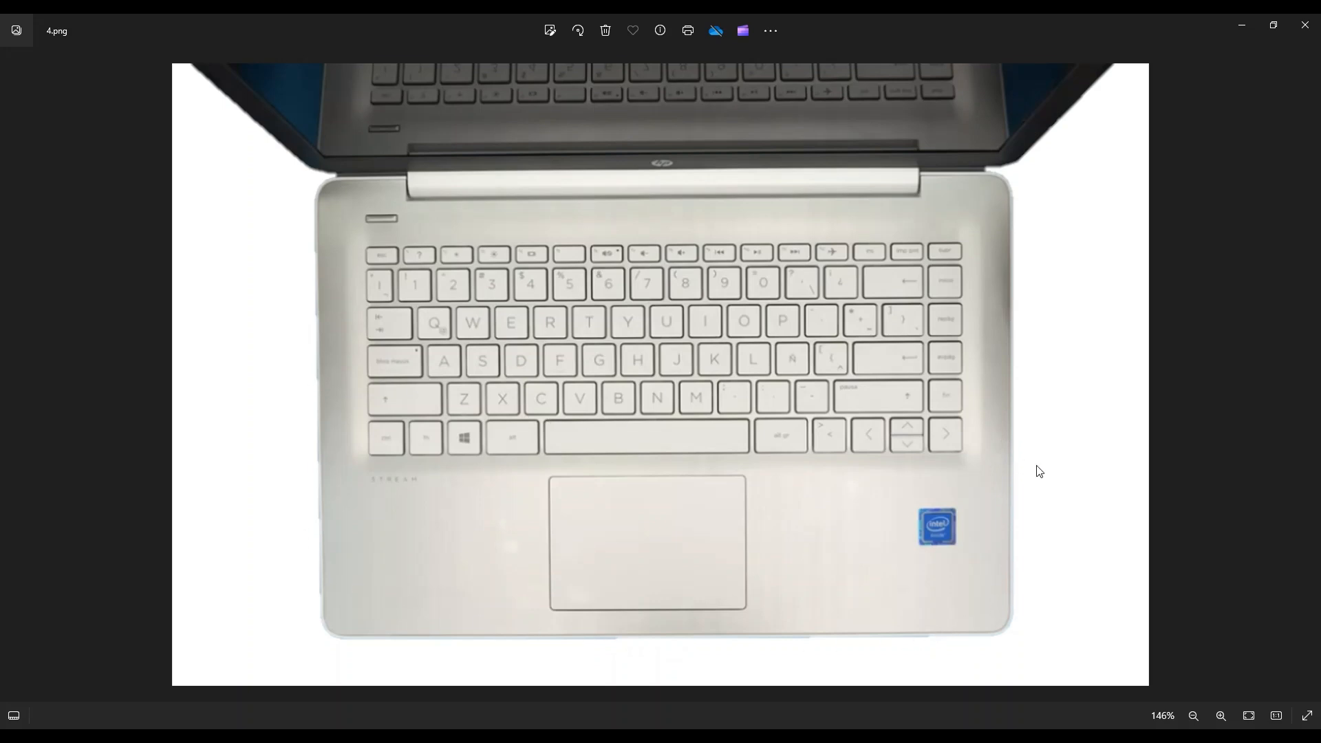
mouse_move(947, 412)
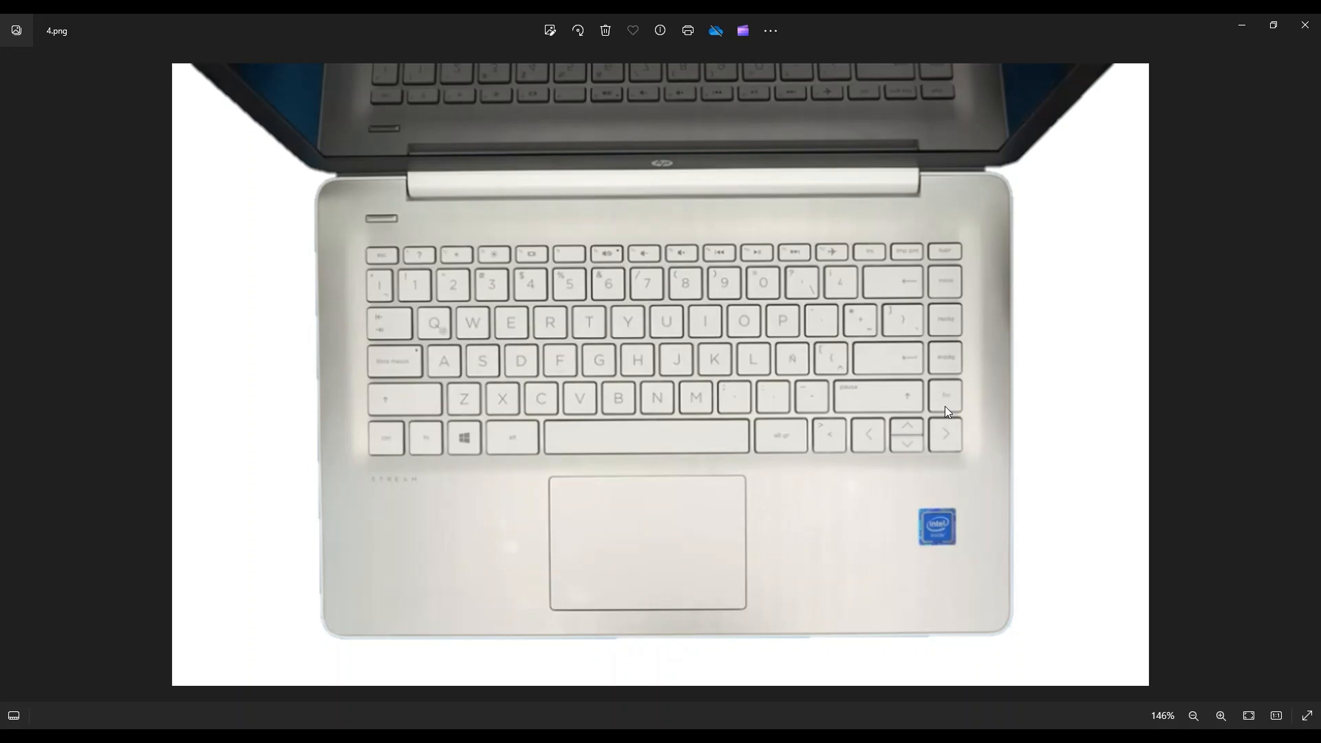
mouse_move(1002, 507)
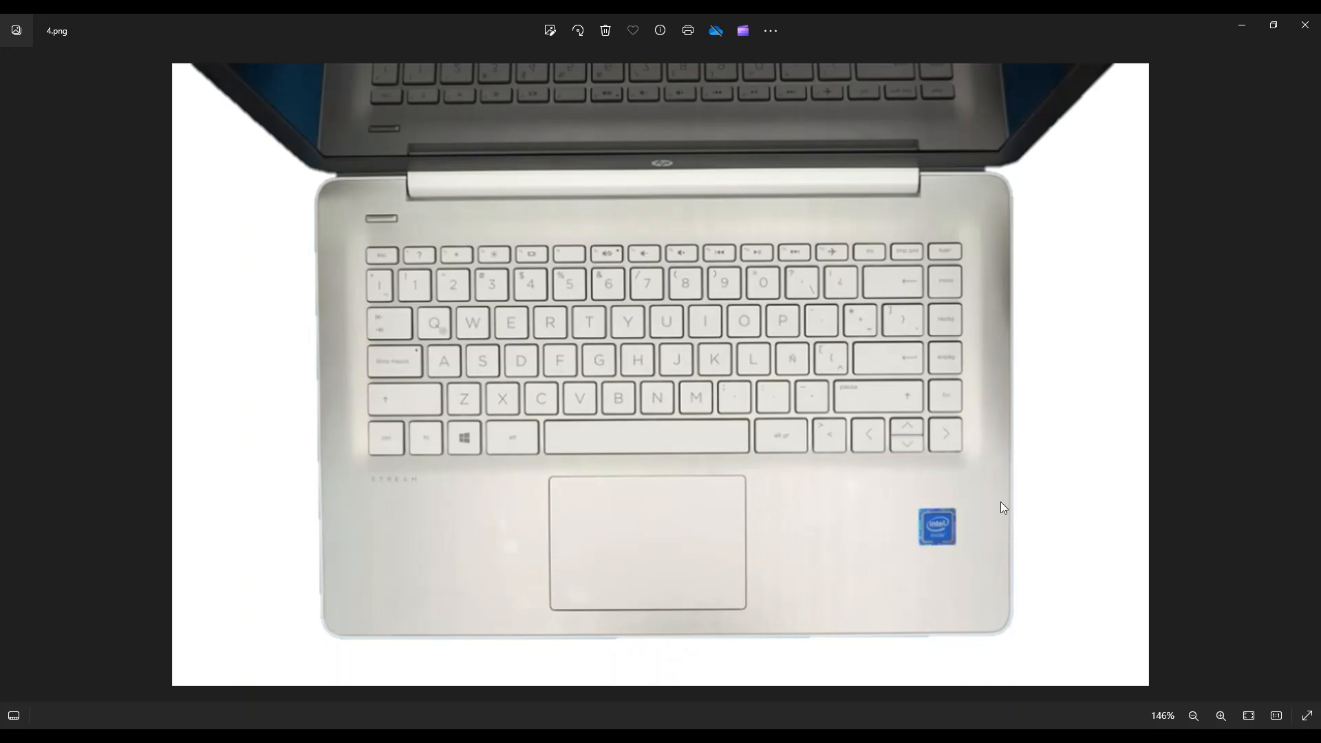
mouse_move(653, 562)
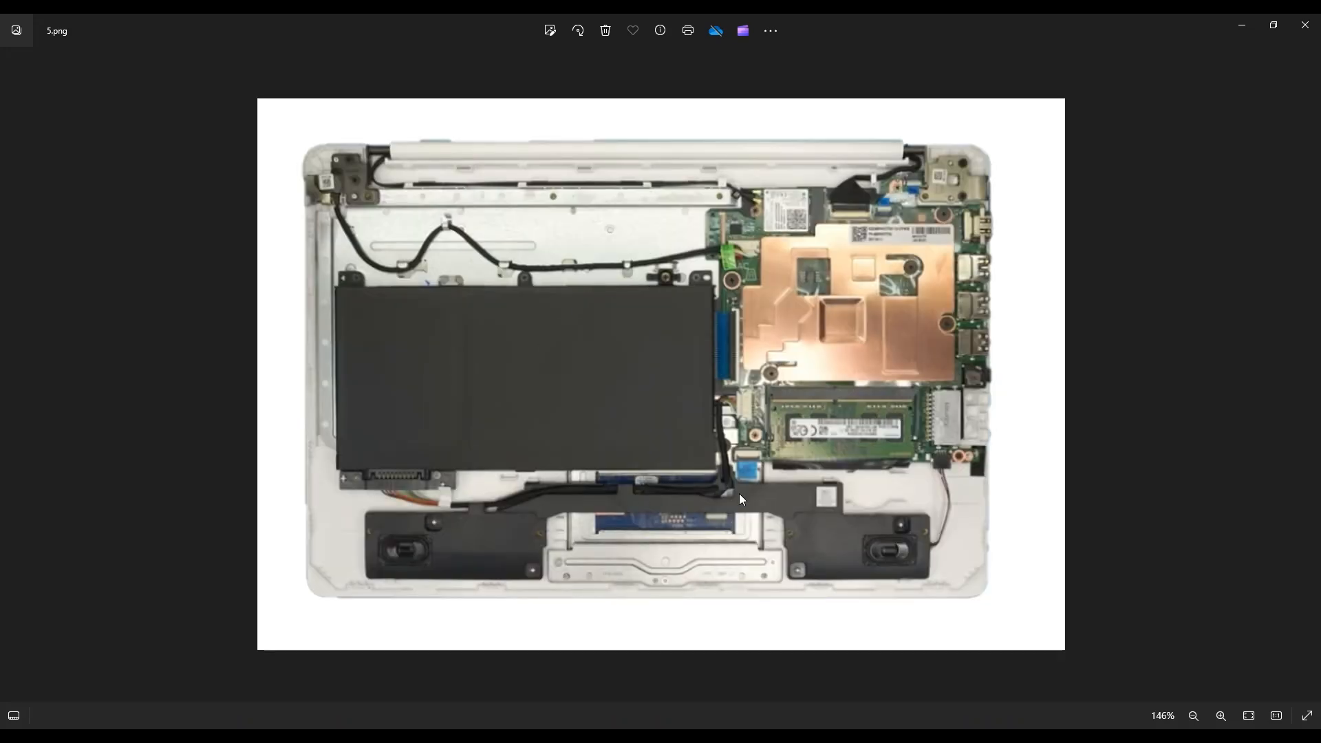
mouse_move(485, 340)
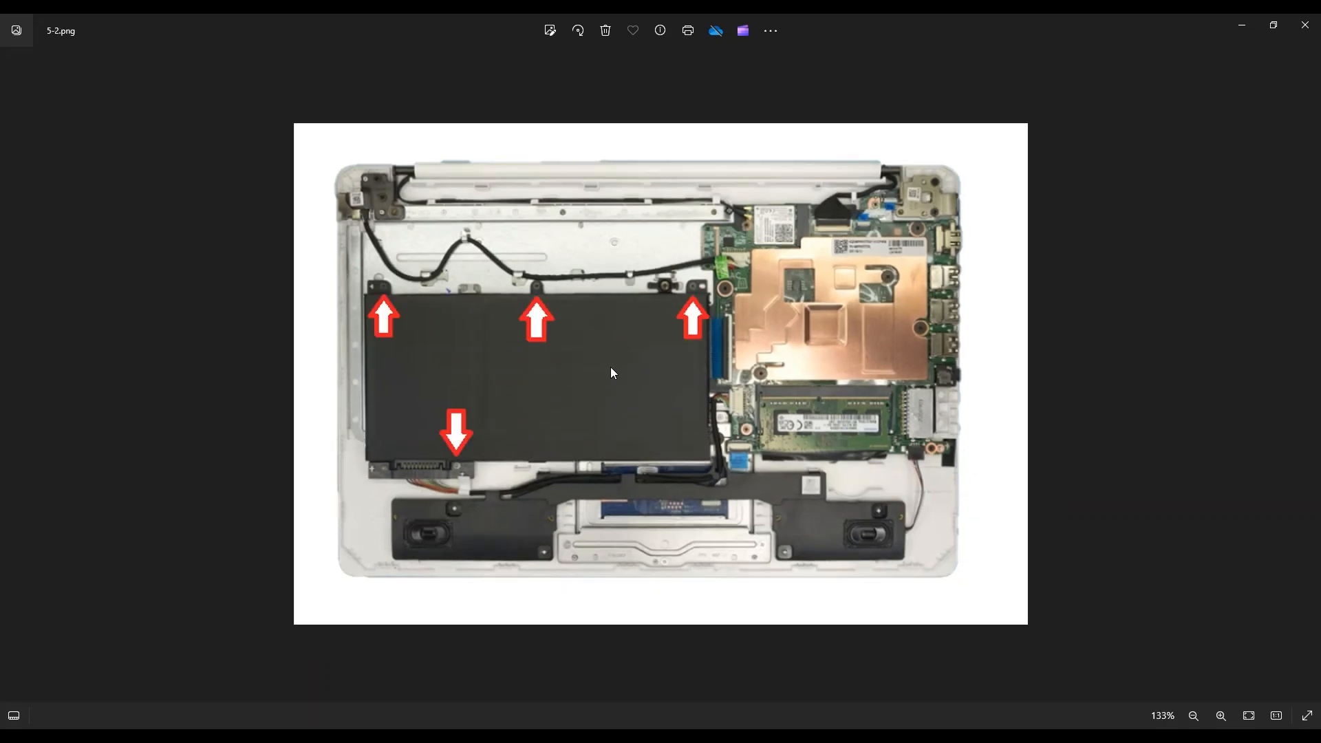
mouse_move(448, 445)
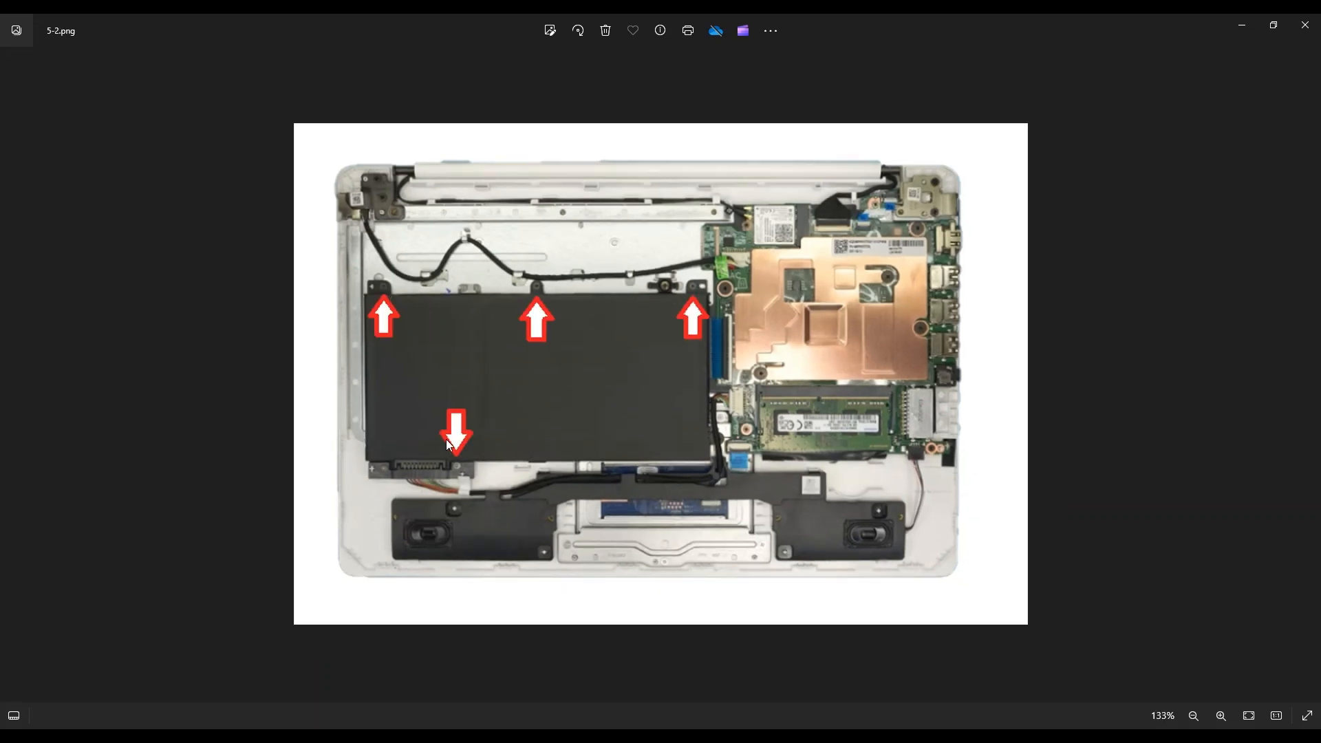
mouse_move(459, 474)
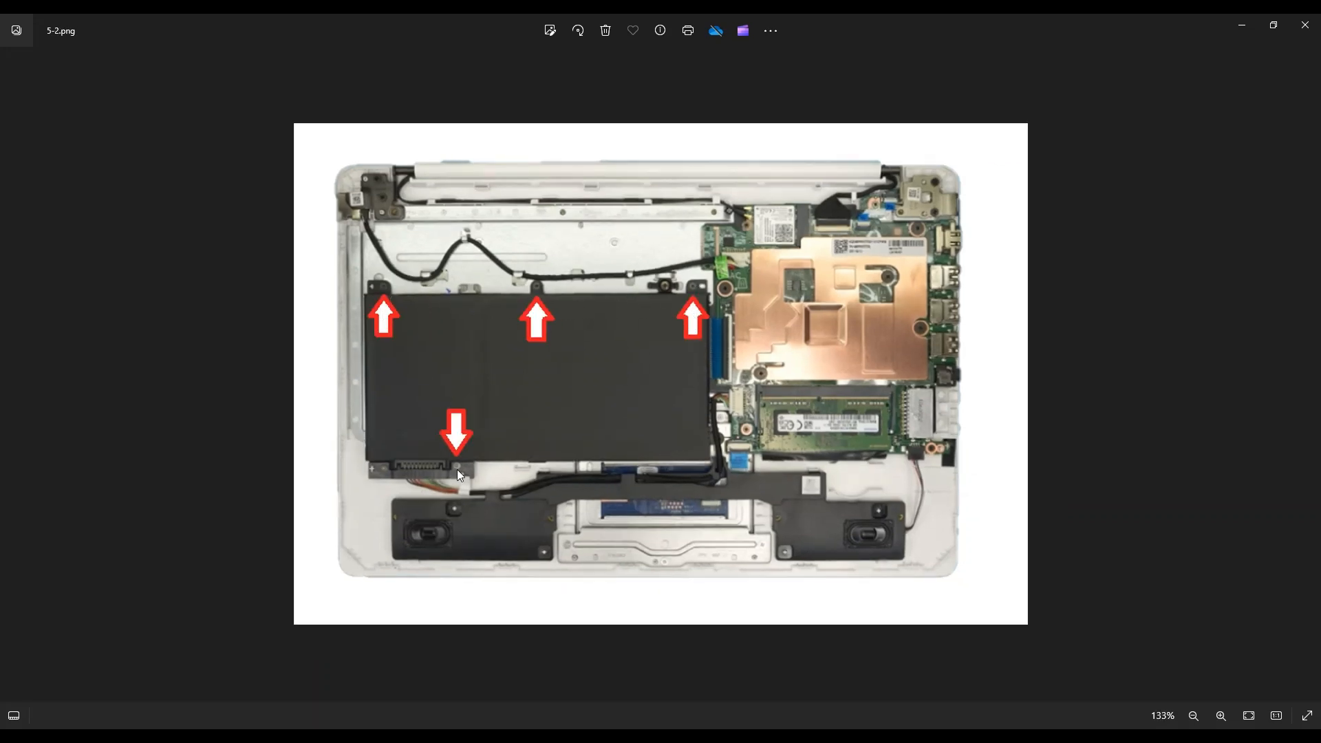
mouse_move(387, 488)
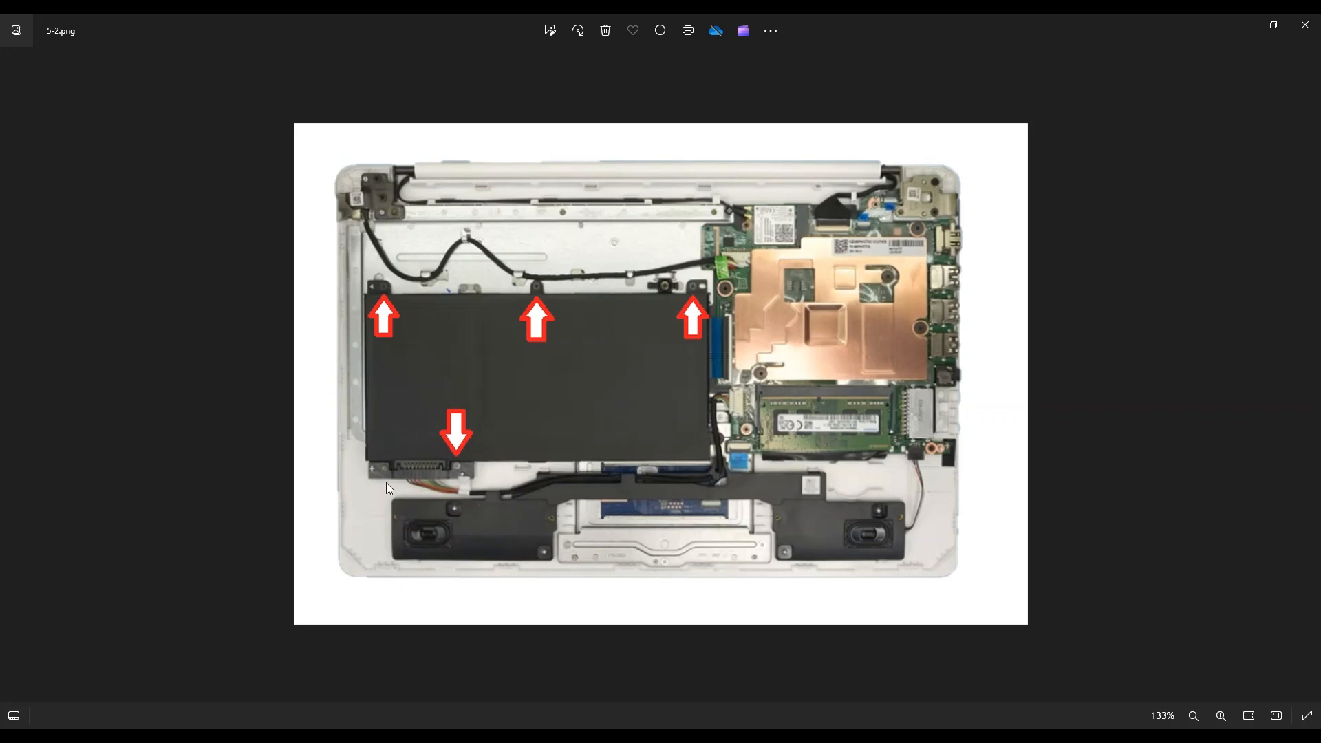
mouse_move(456, 476)
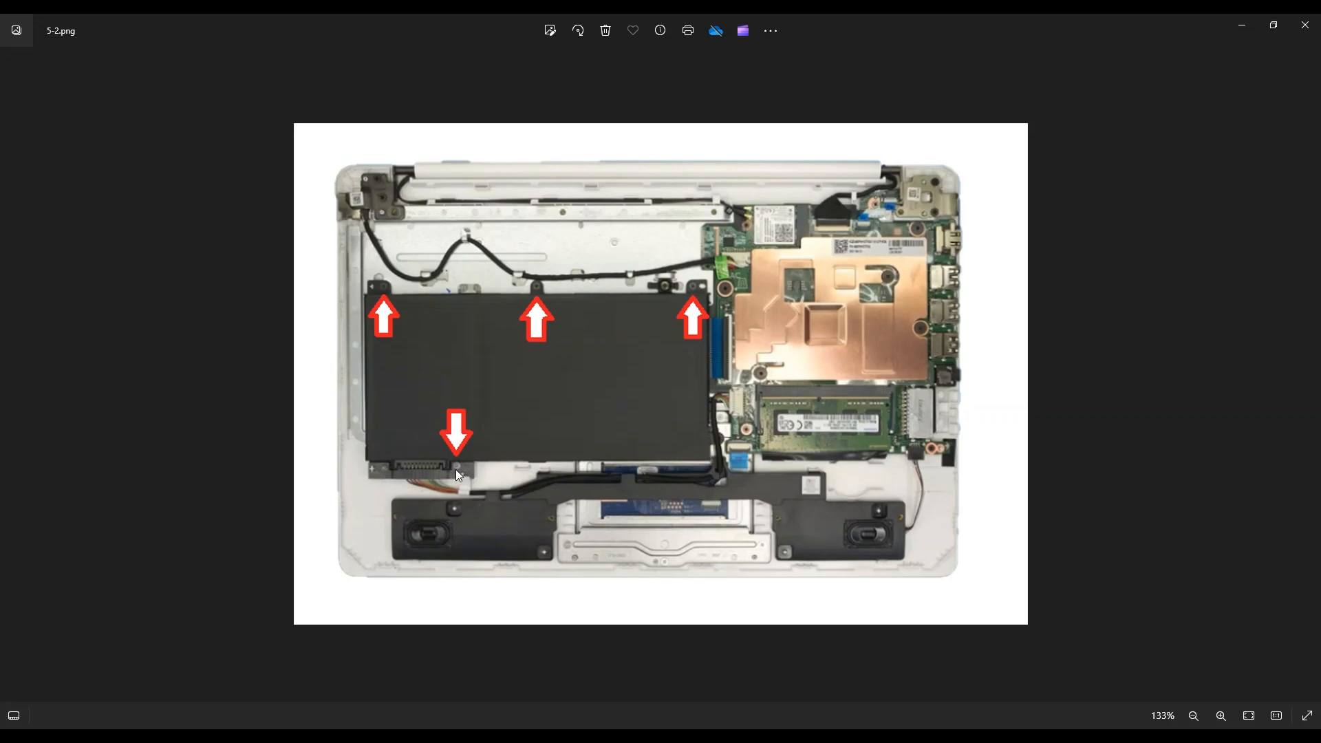
mouse_move(458, 419)
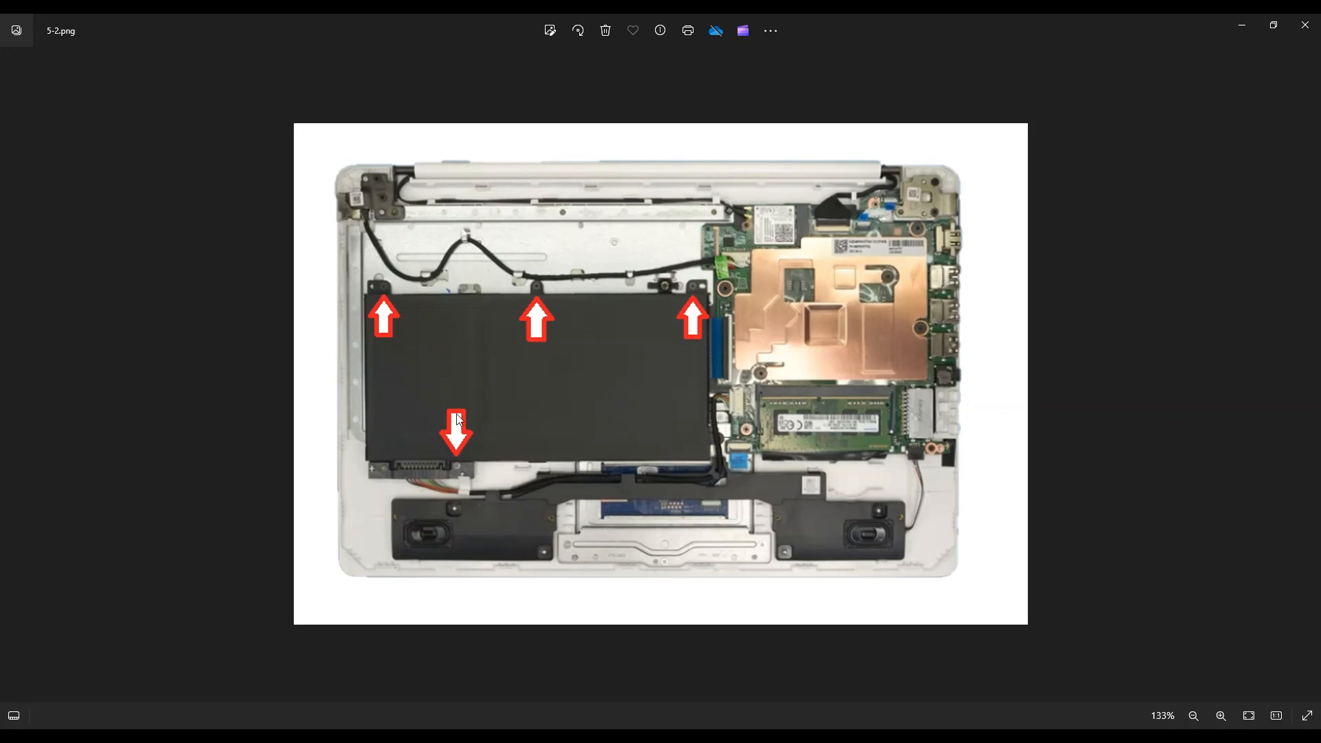
mouse_move(439, 463)
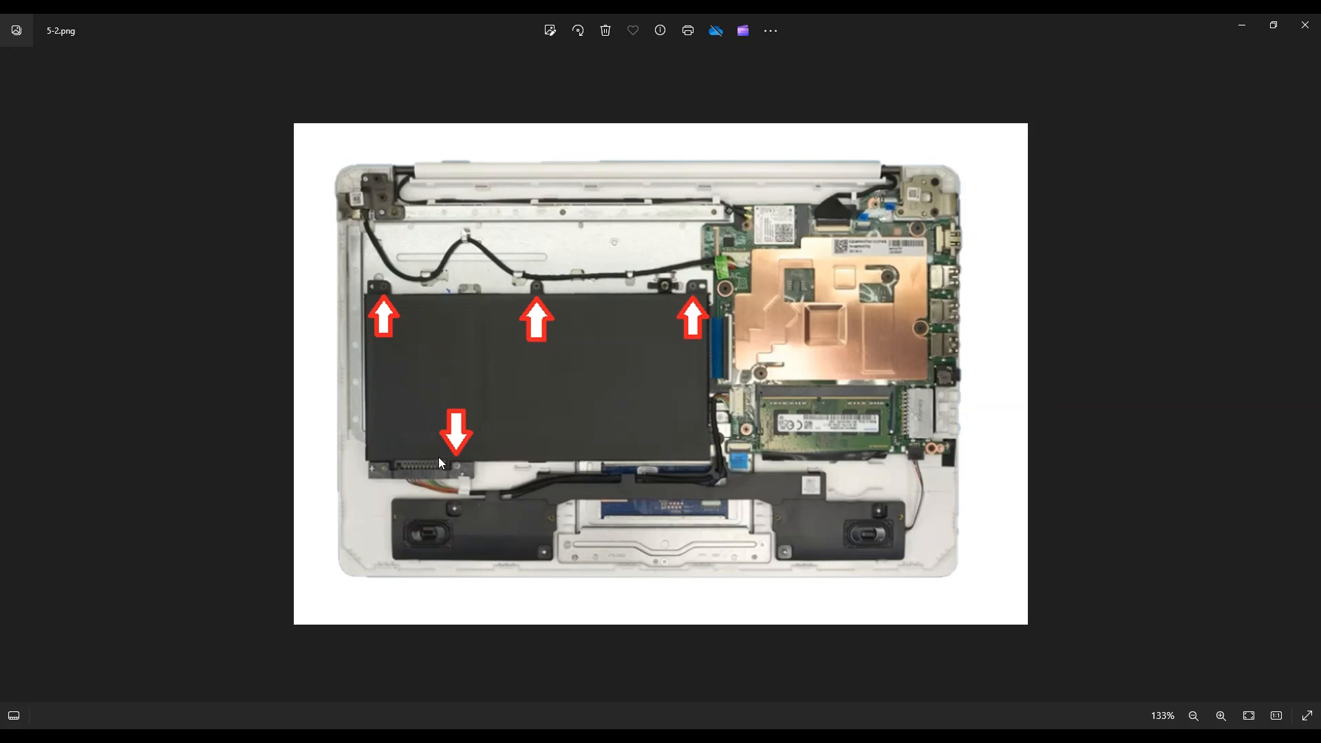
mouse_move(396, 469)
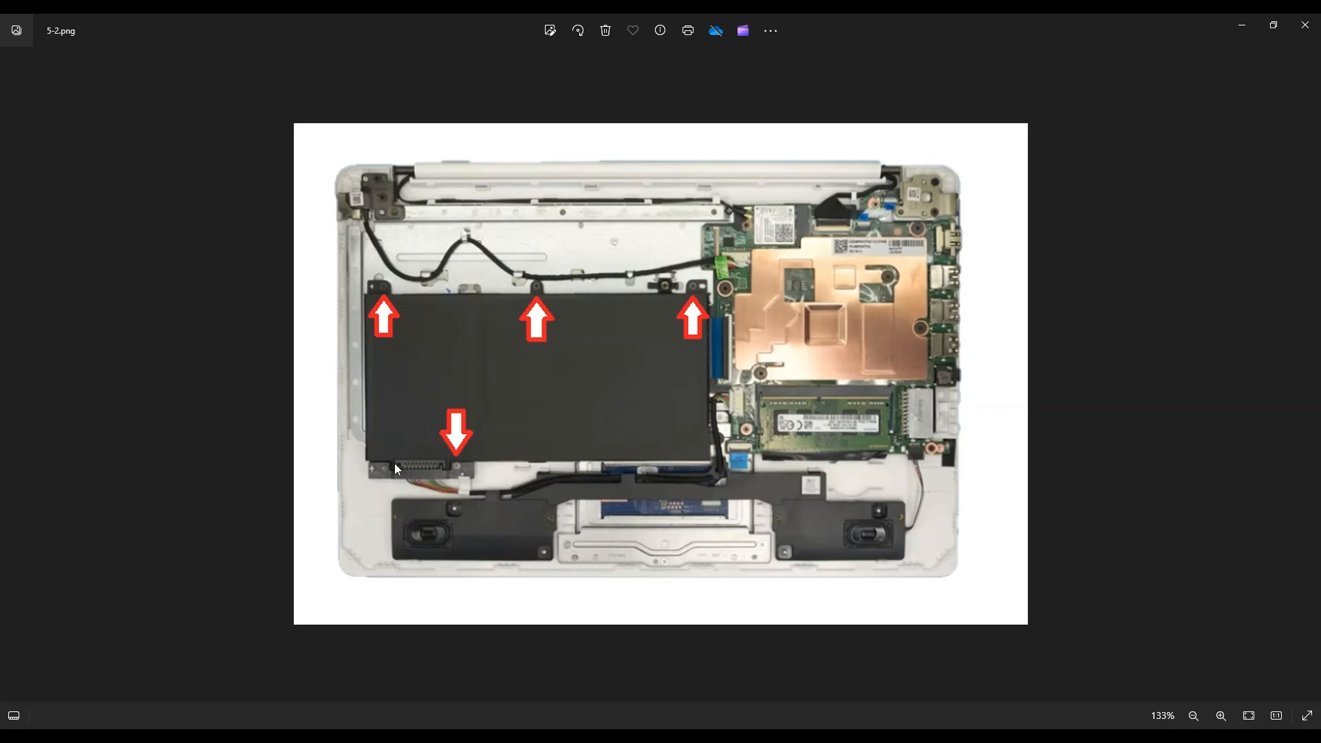
mouse_move(469, 496)
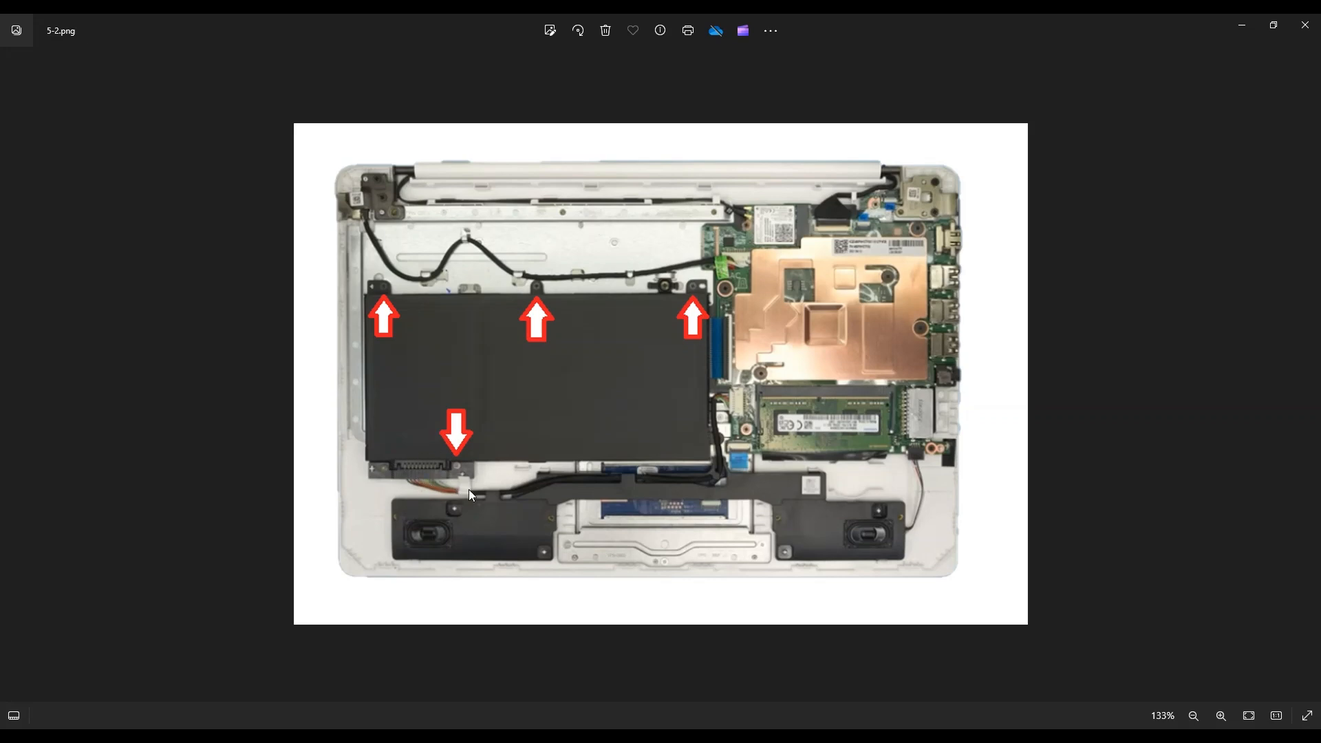
mouse_move(509, 494)
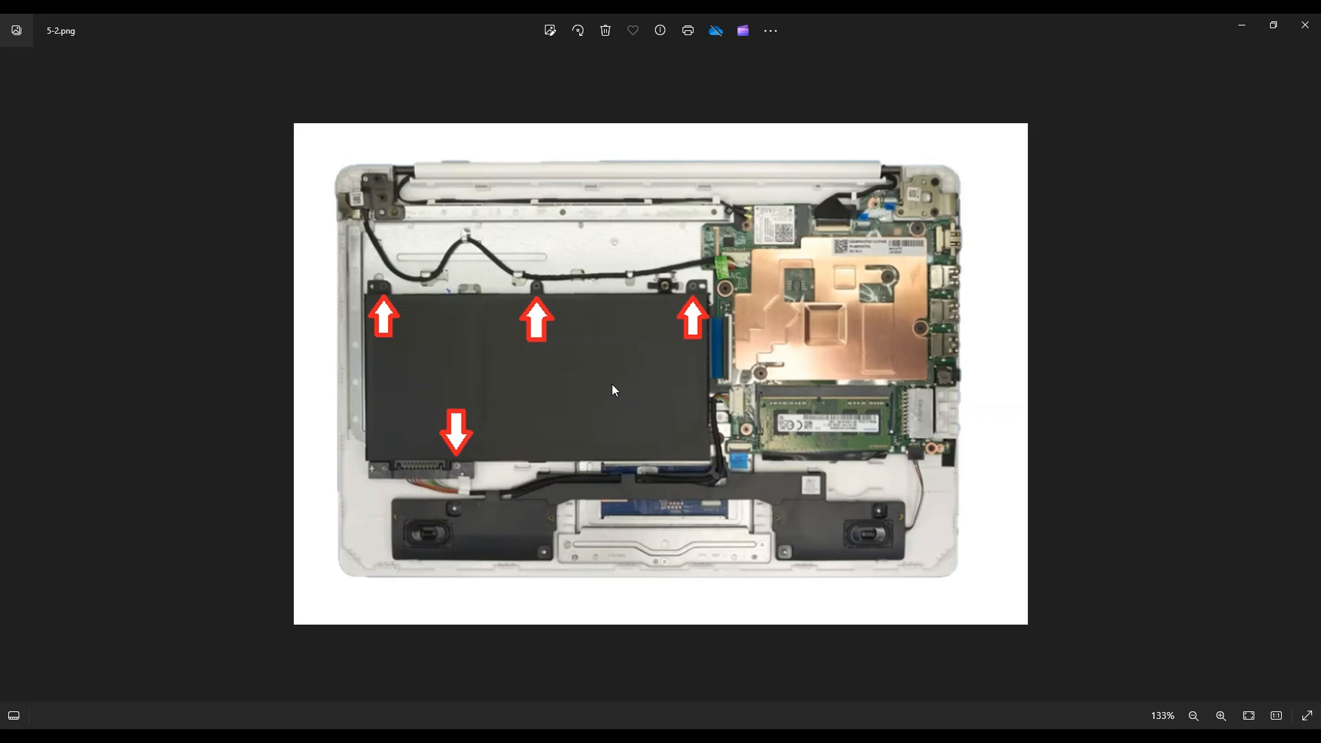
mouse_move(656, 377)
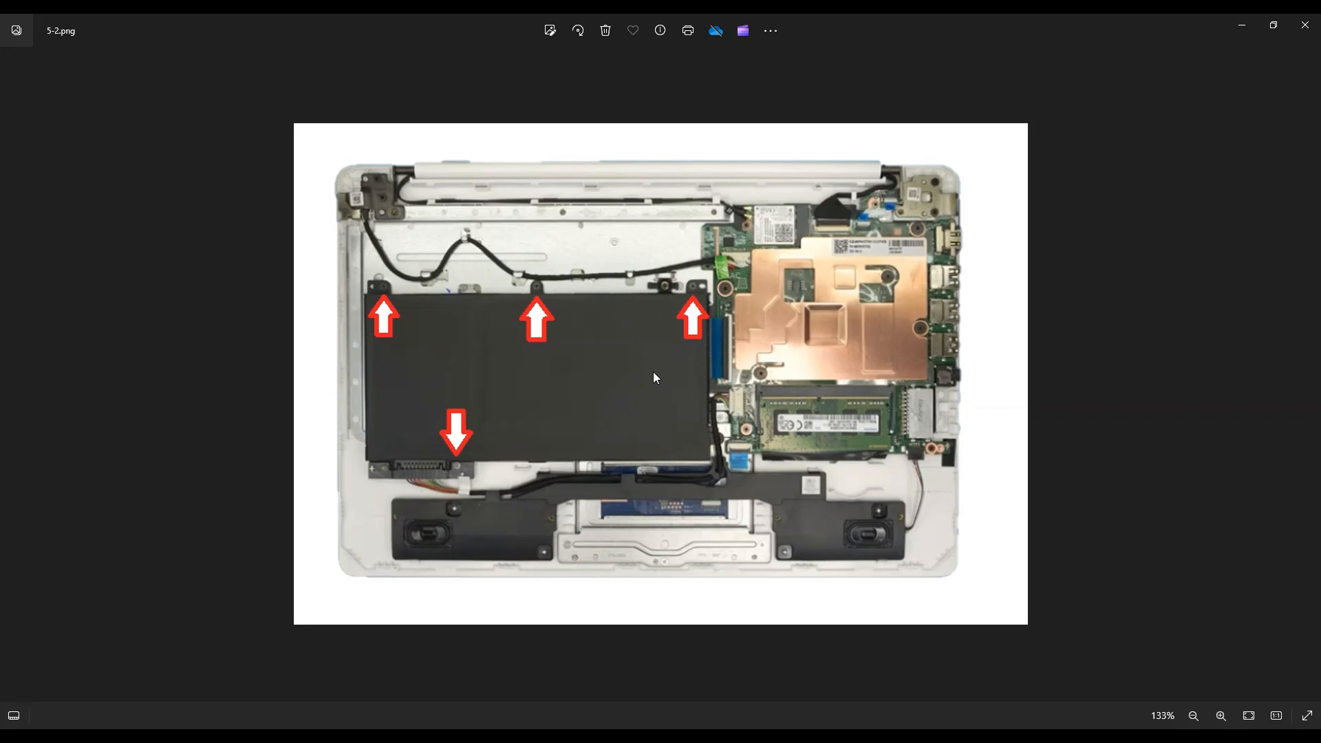
mouse_move(612, 428)
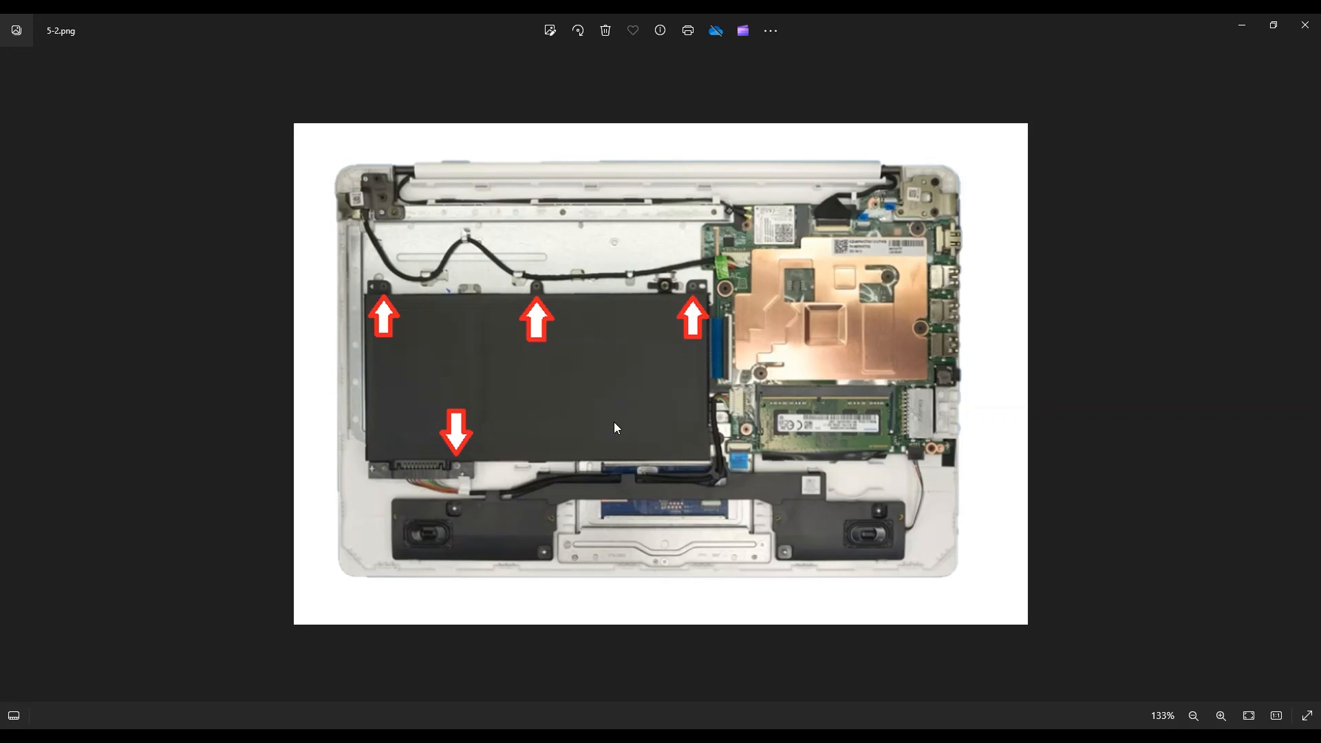
mouse_move(616, 412)
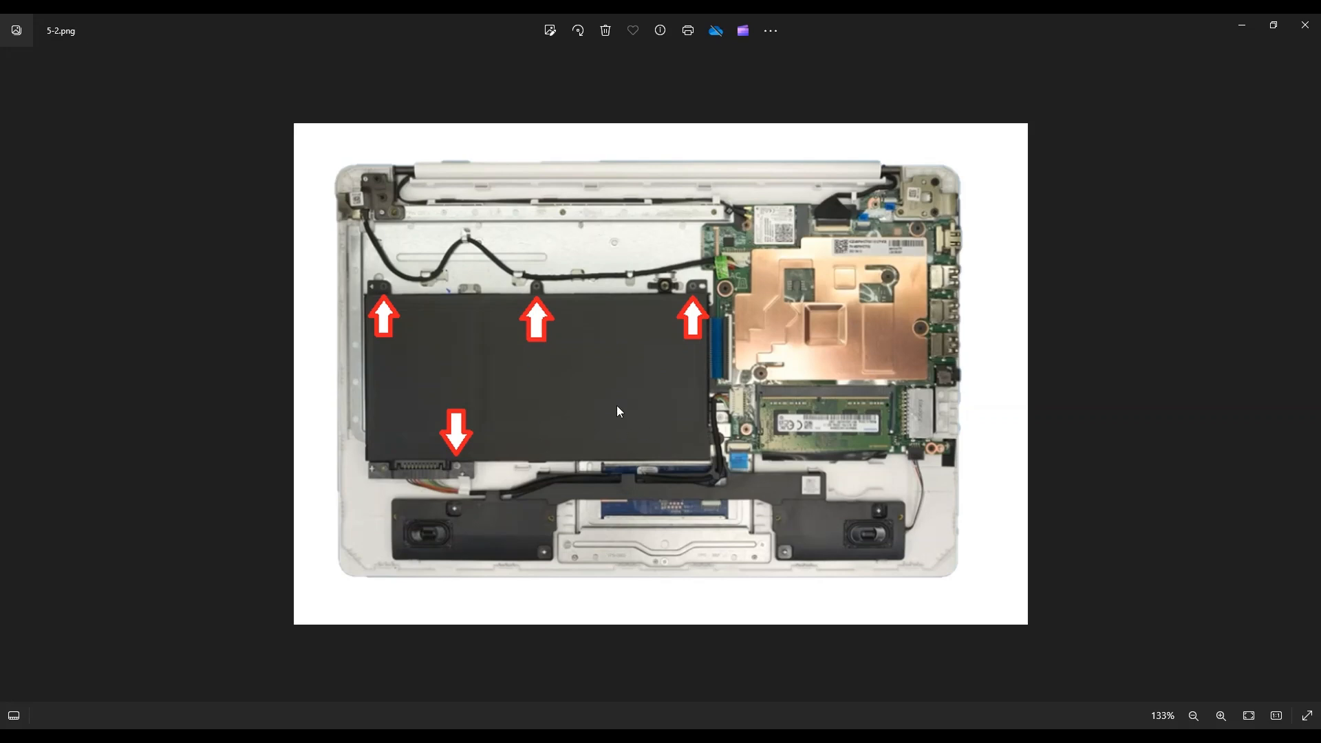
mouse_move(700, 386)
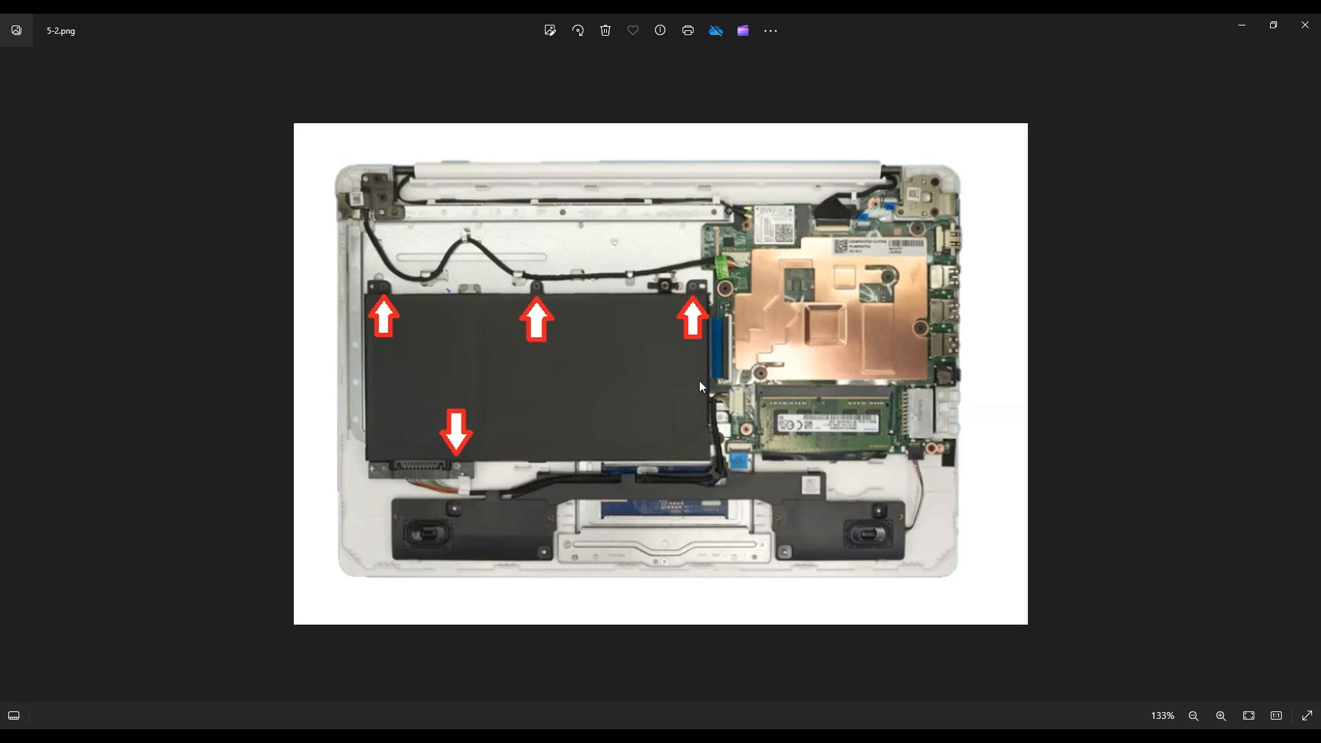
mouse_move(585, 409)
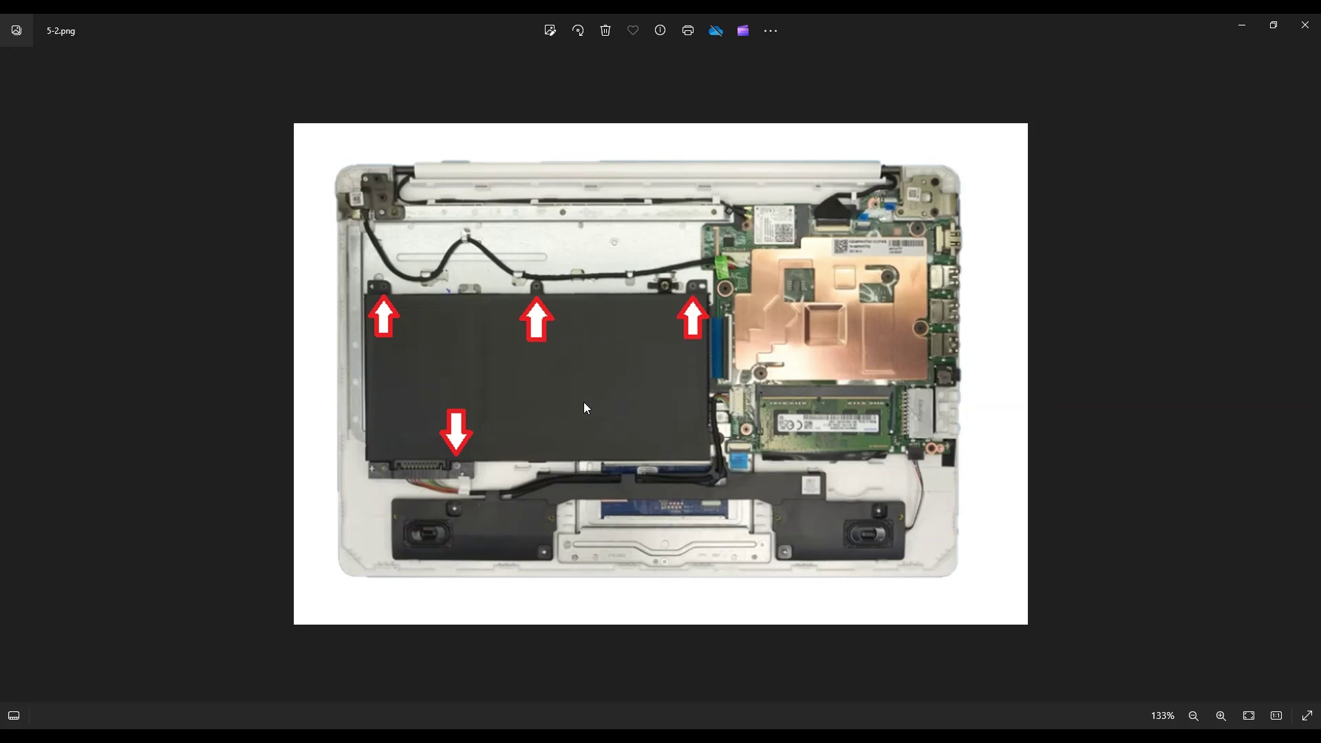
mouse_move(559, 404)
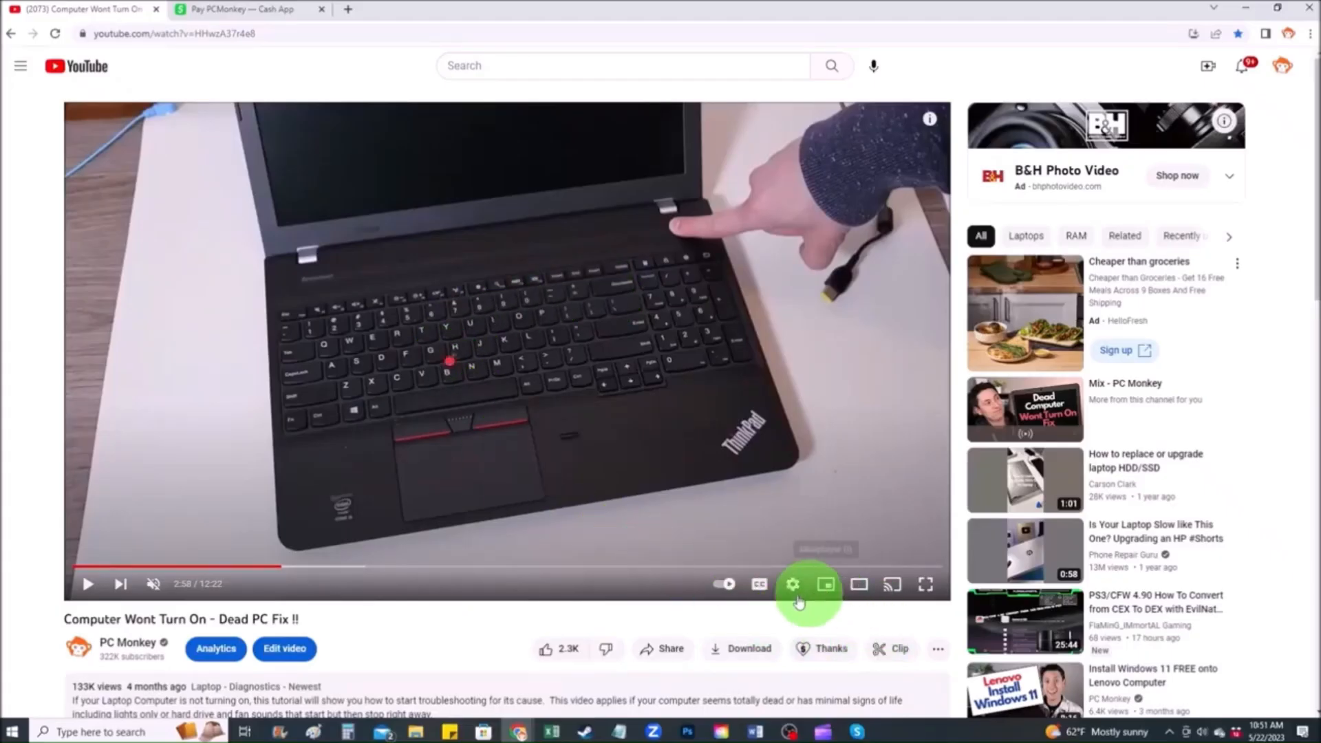
mouse_move(829, 649)
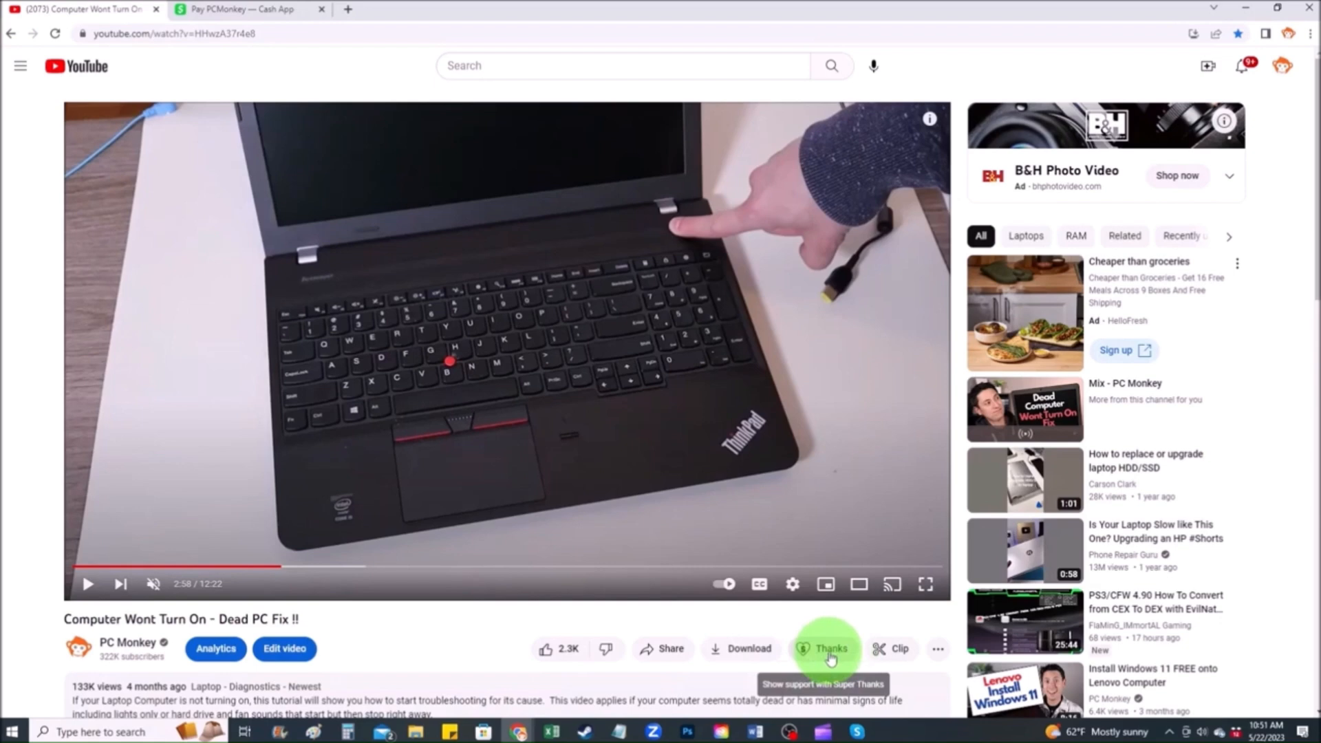
Open PC Monkey's Super Thanks dialog offering a $2.00 thanks.
left_click(828, 649)
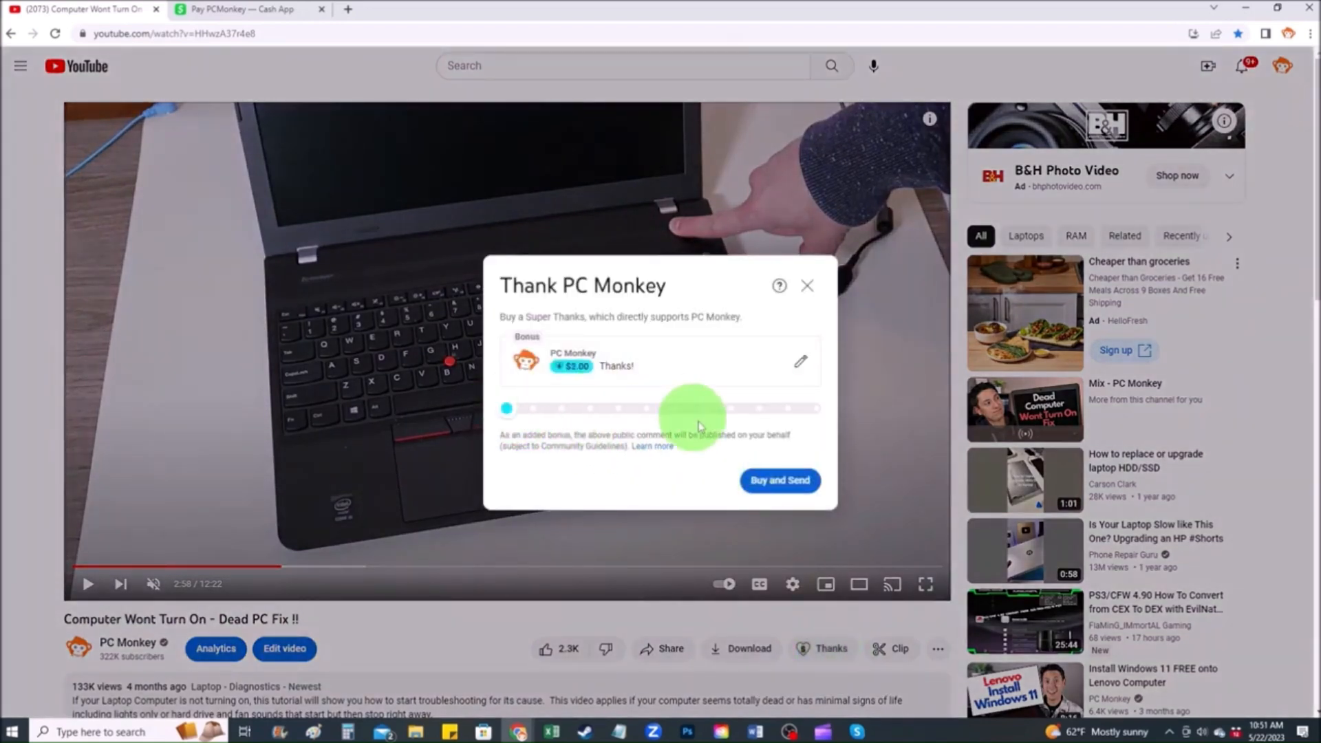
Switch to the 'Pay PCMonkey — Cash App' tab showing the $PCHelper payment page.
left_click(244, 8)
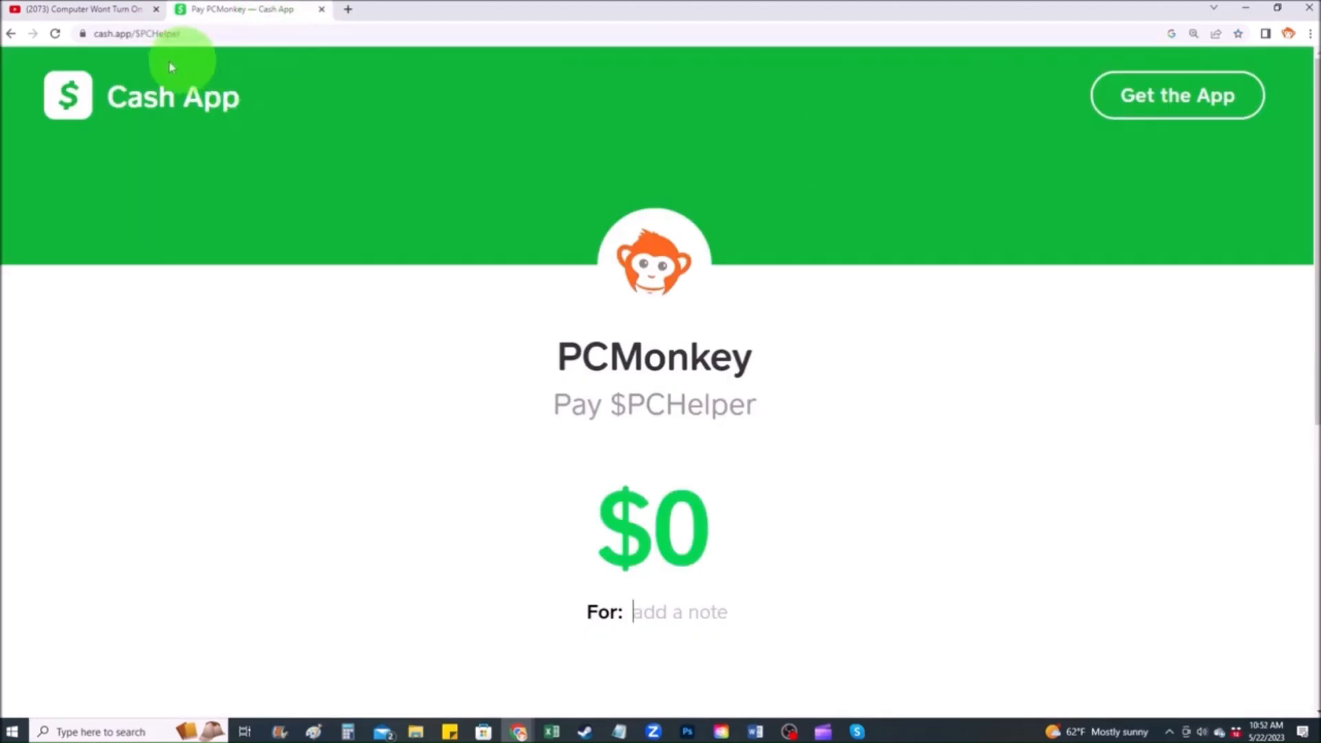
mouse_move(615, 403)
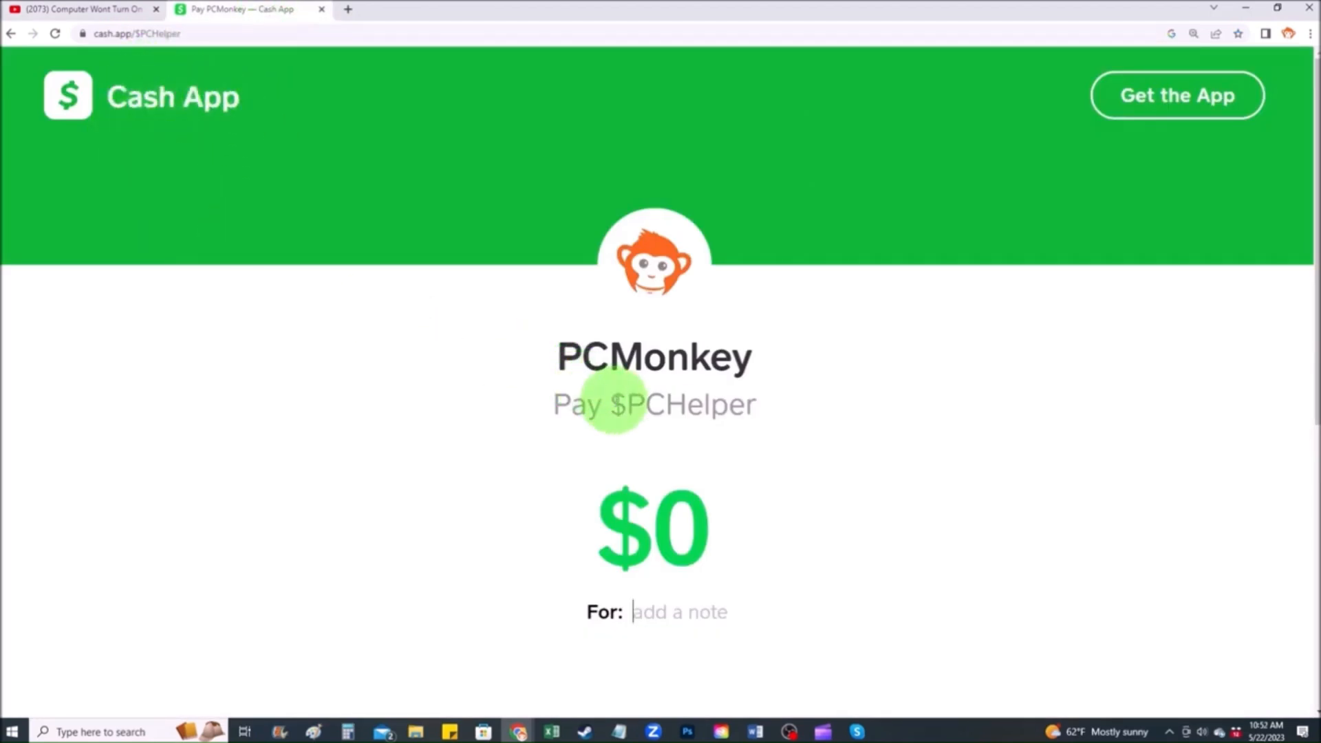